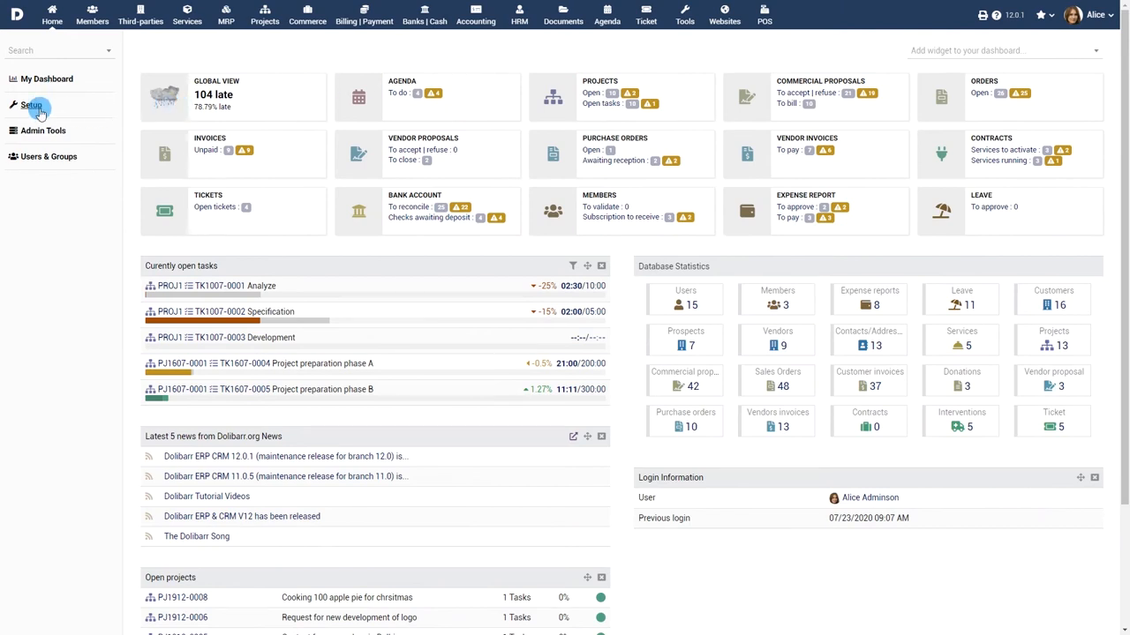
Switch on the Stocks and Product Lots modules under Product Management in module setup.
left_click(31, 105)
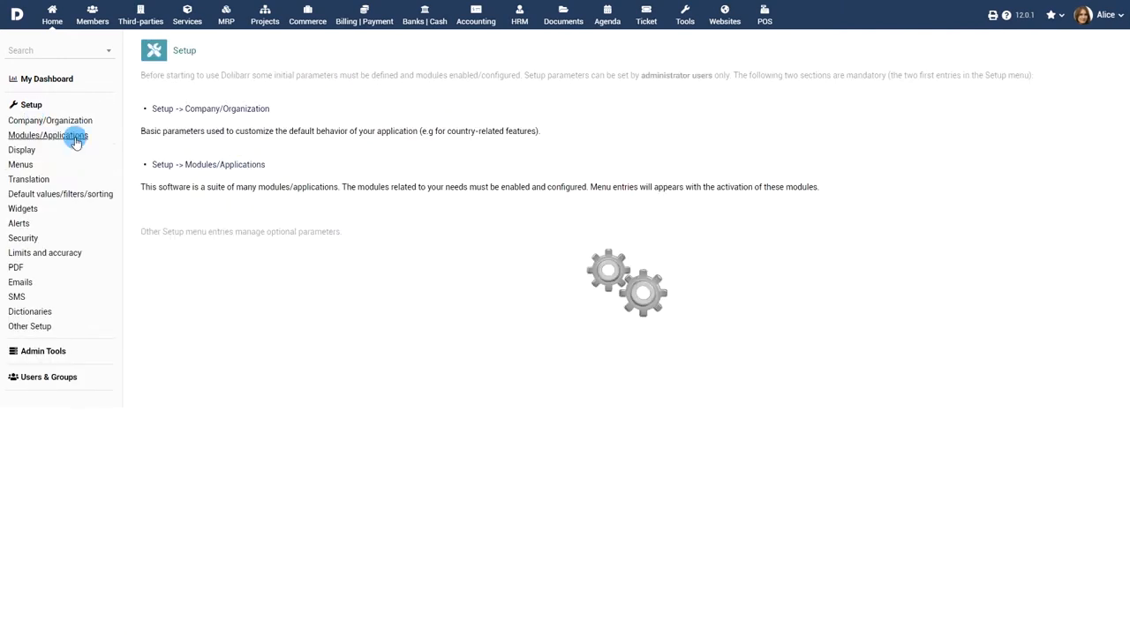
left_click(48, 135)
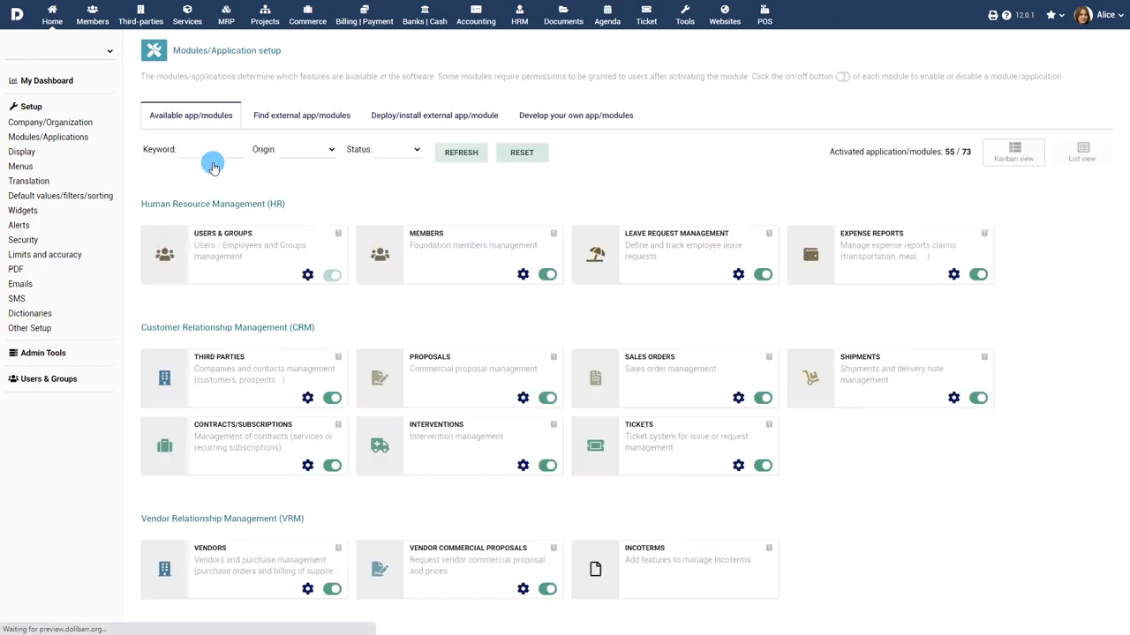
scroll("down", 3)
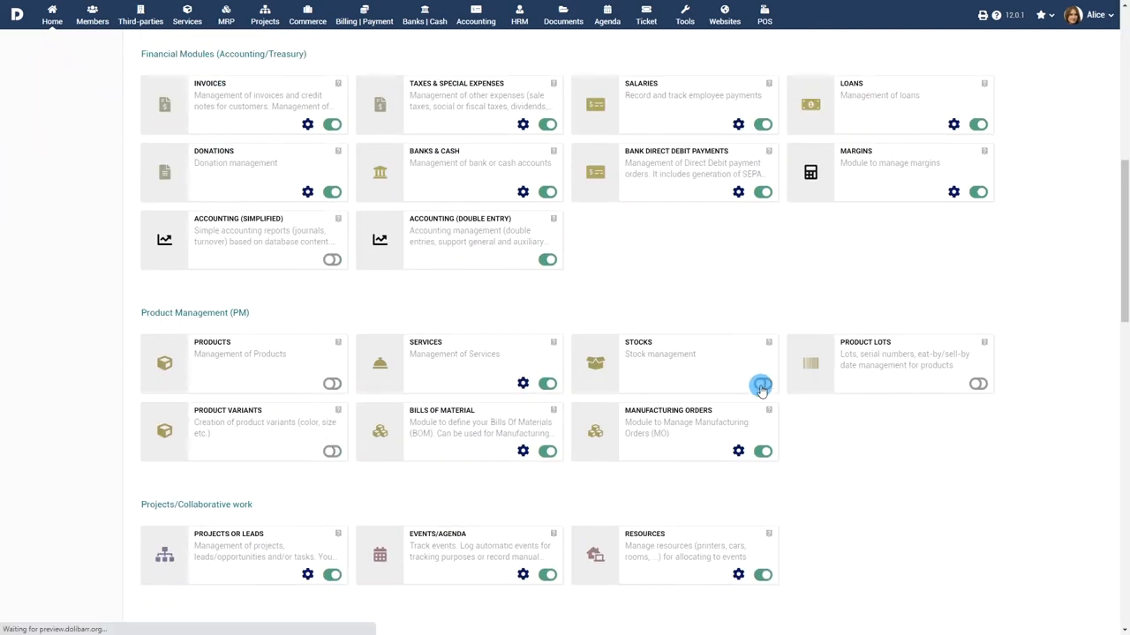
left_click(762, 383)
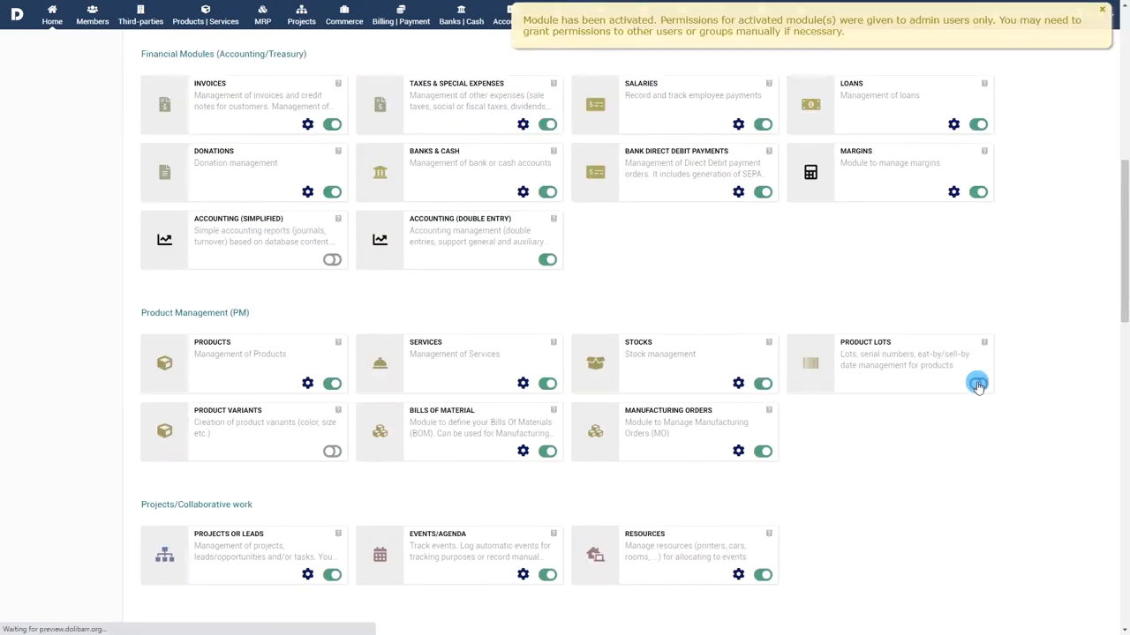
left_click(978, 383)
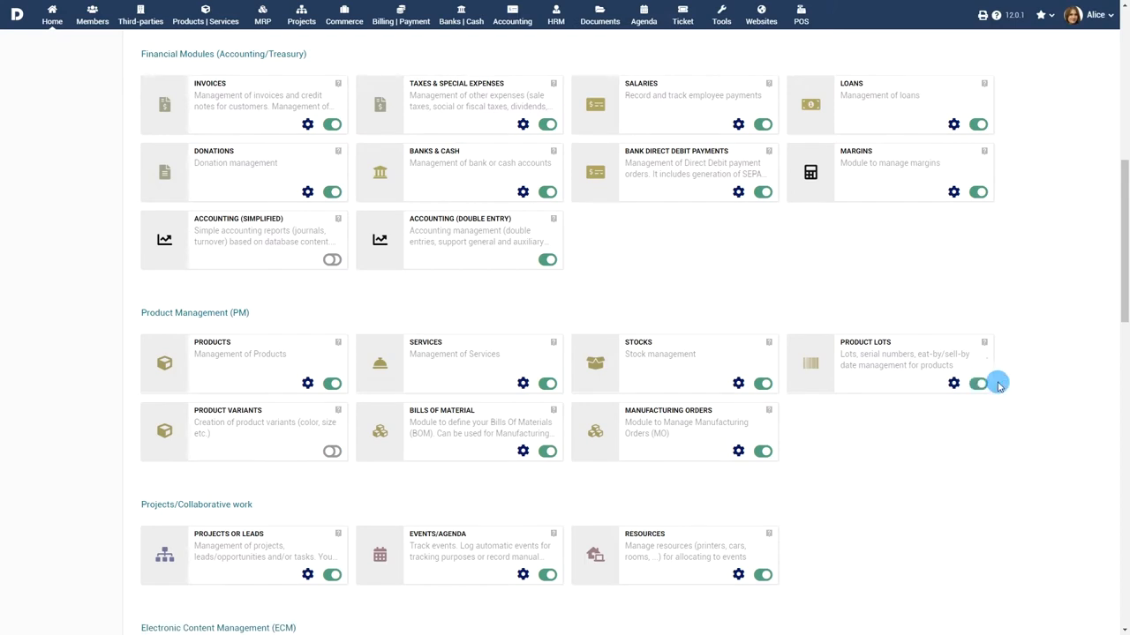
mouse_move(1006, 382)
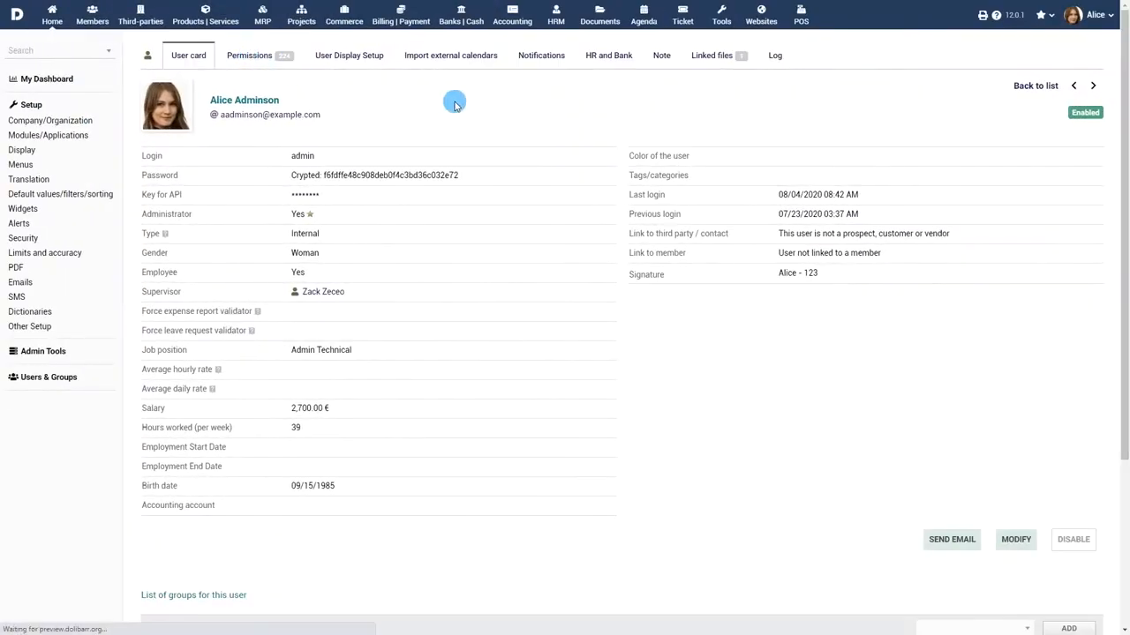
Grant Alice all Products and Stocks rights on her Permissions tab, then open Products.
left_click(249, 54)
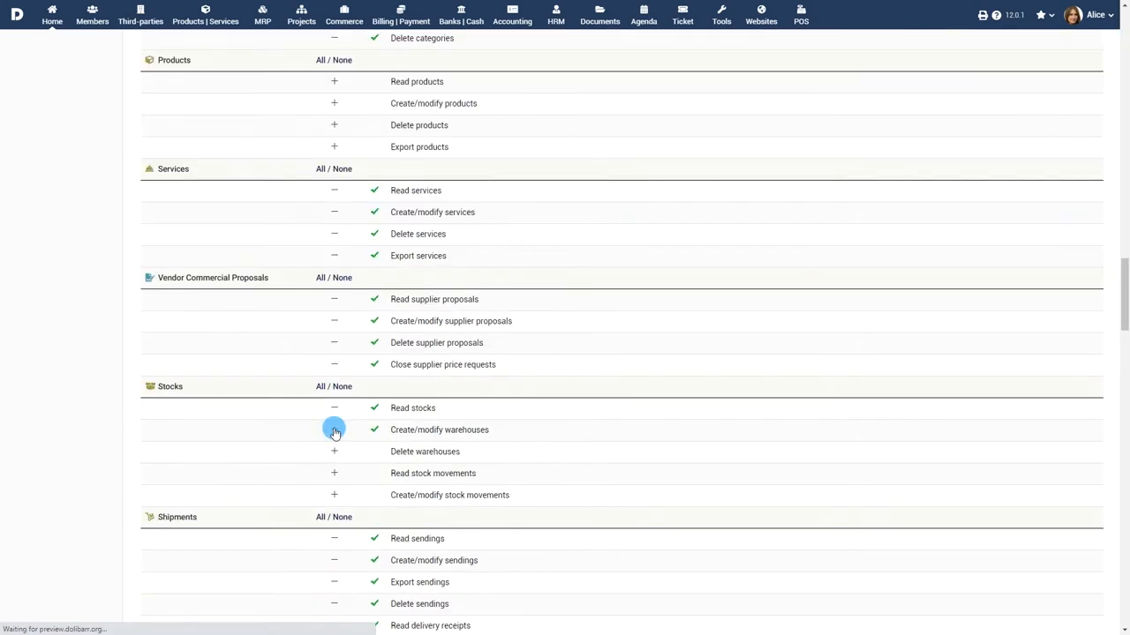
scroll("up", 3)
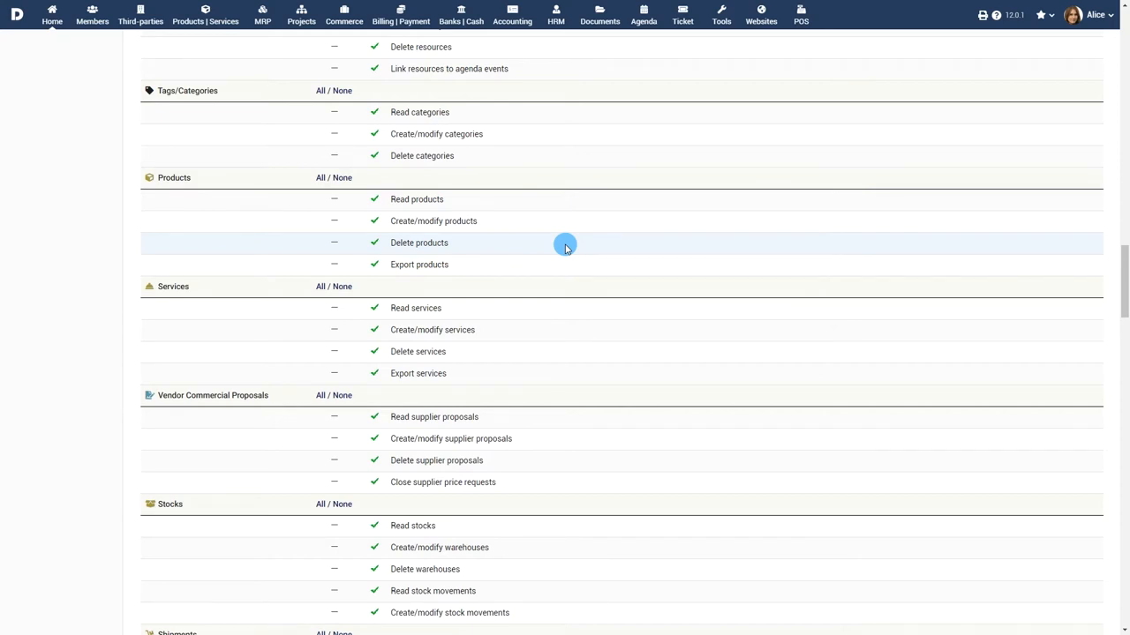
left_click(206, 16)
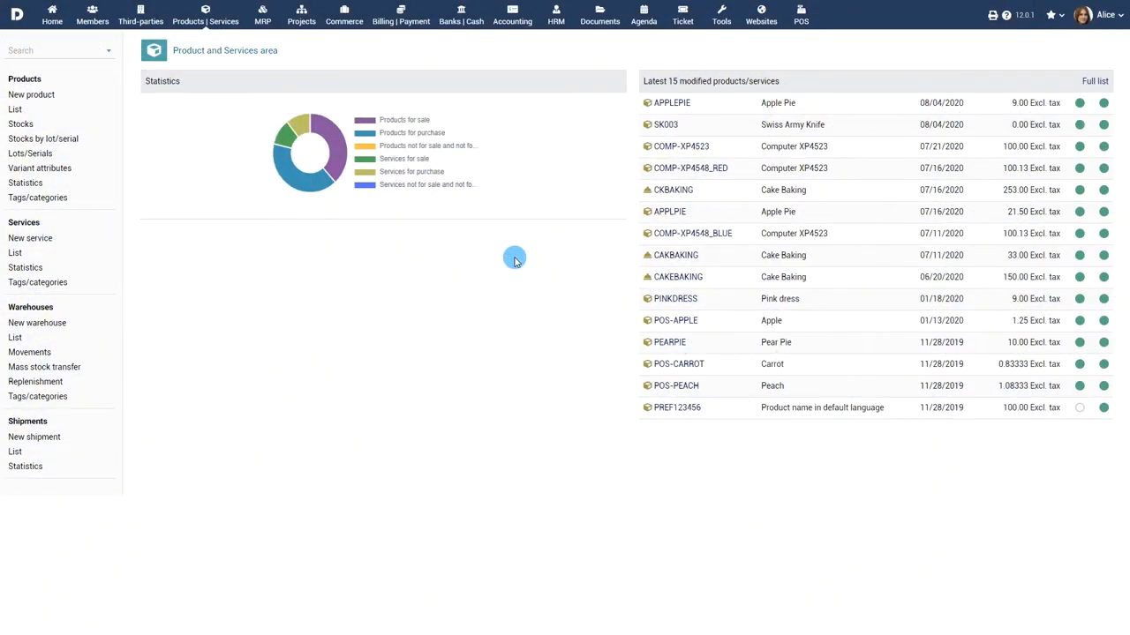
Browse lot and serial stock, then filter the stock list to the six too-low products.
left_click(43, 139)
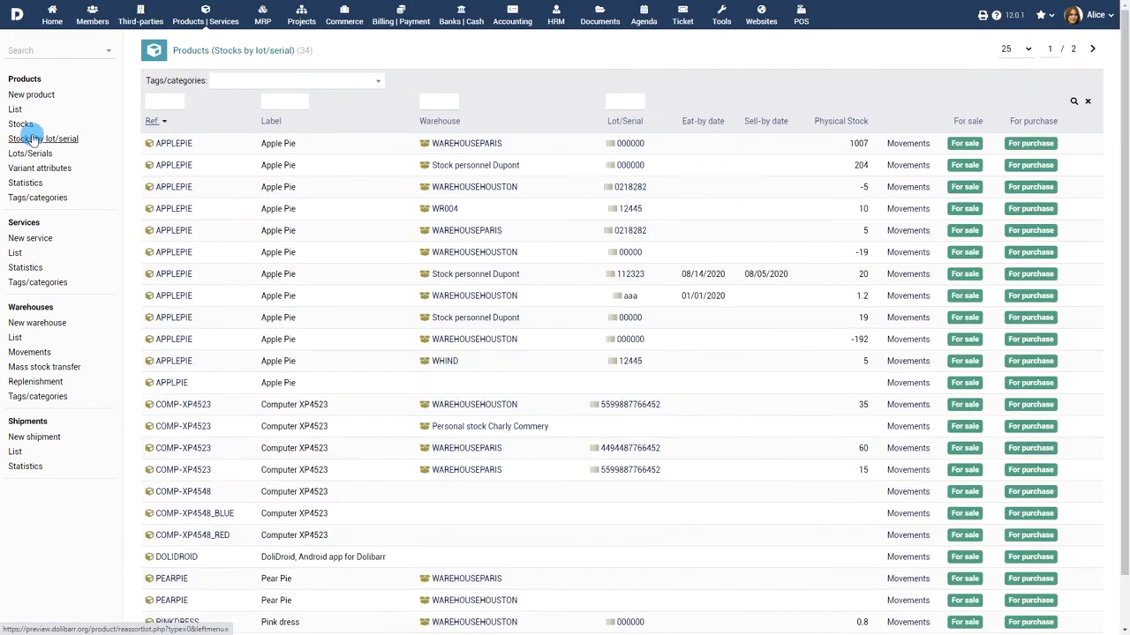
left_click(29, 152)
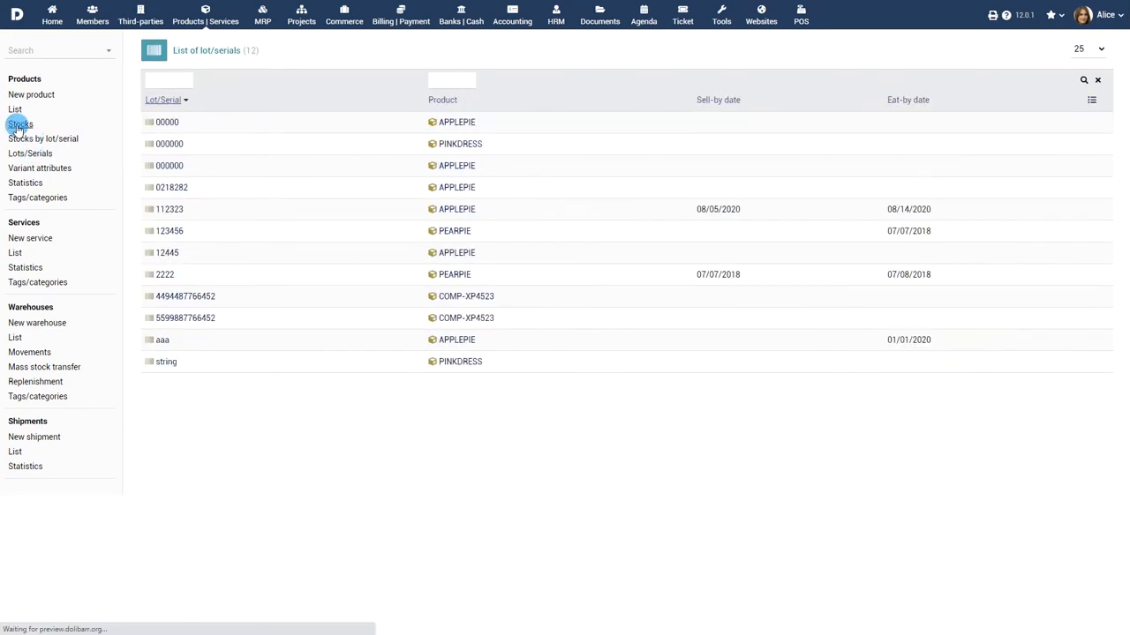
left_click(21, 124)
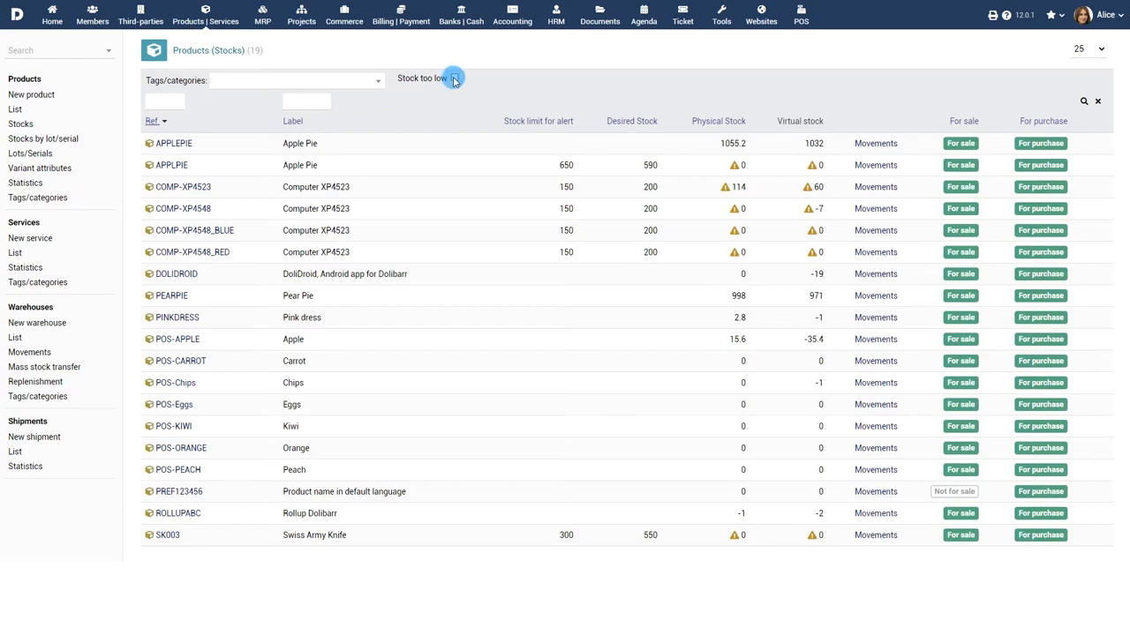
left_click(454, 78)
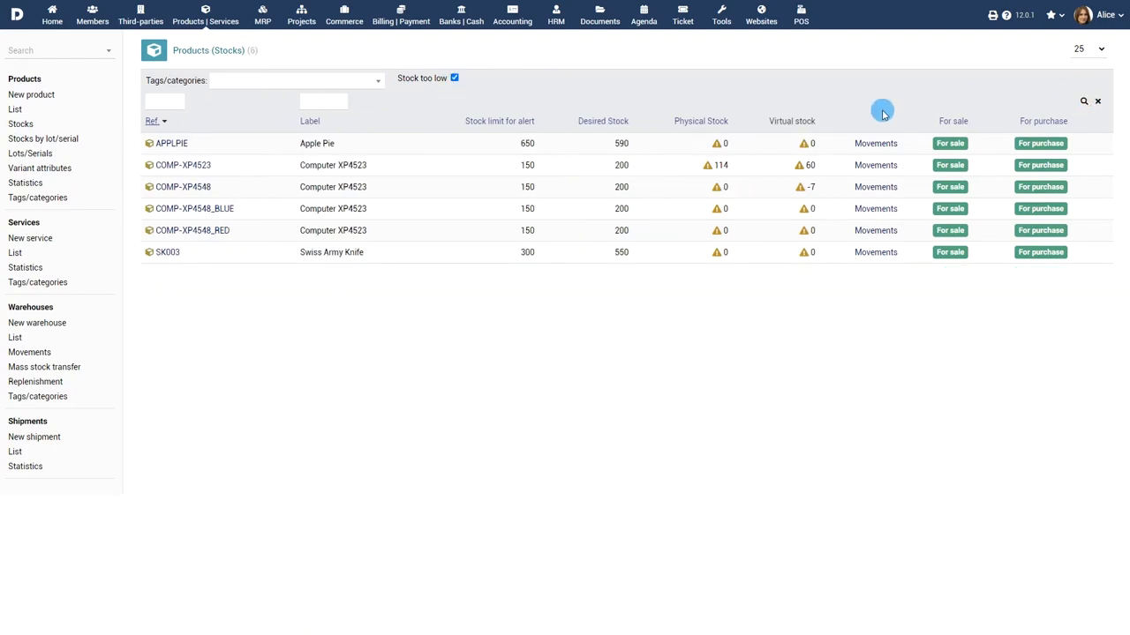
mouse_move(554, 248)
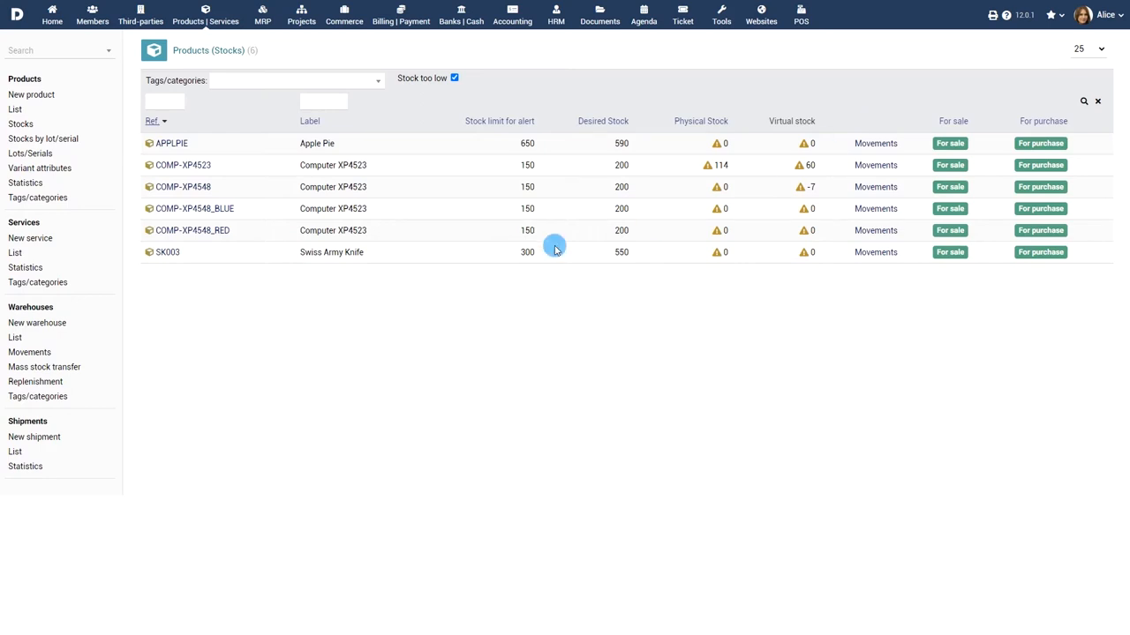
Create warehouse WR004 'South Pier' with a description, zip 08869, Raritan, United States.
left_click(37, 322)
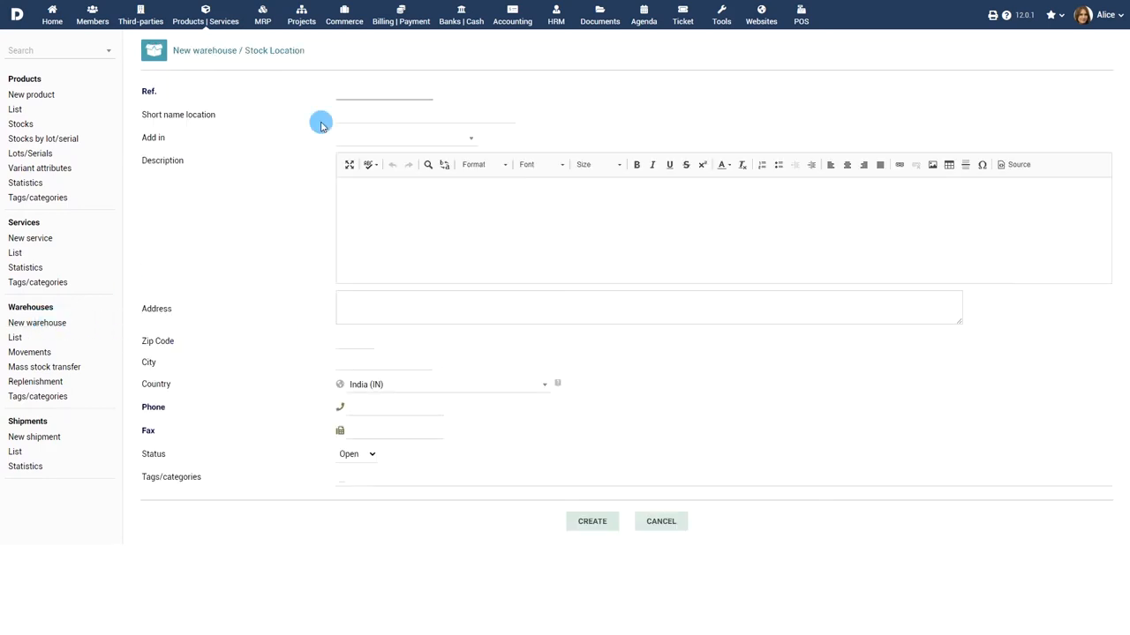
type("South Pier")
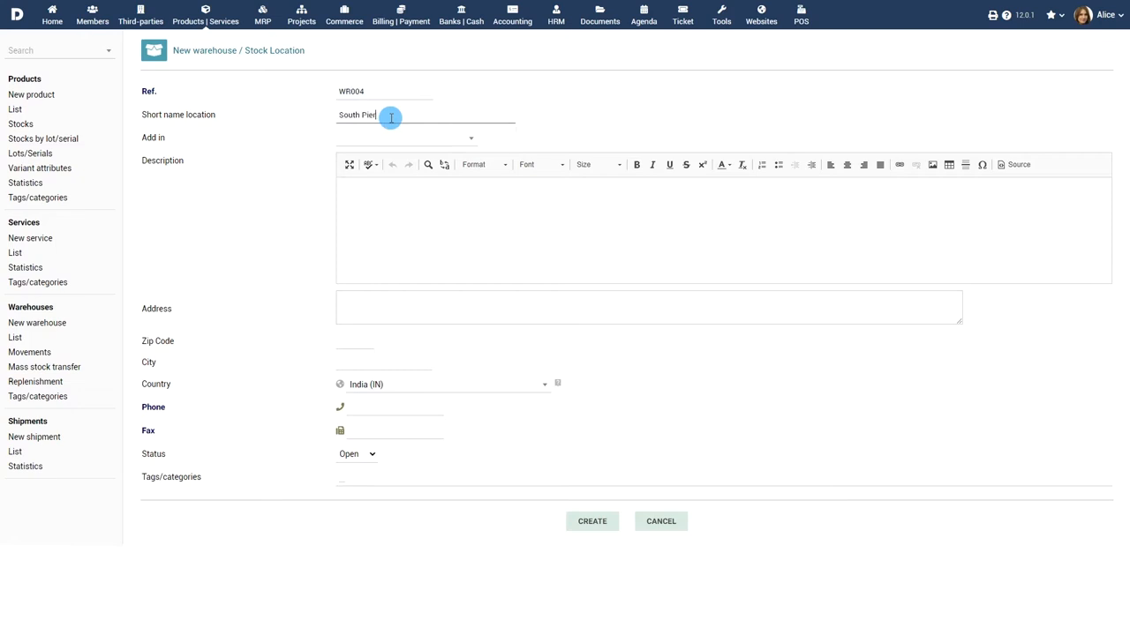
type("Warehouse in the south pier")
left_click(649, 307)
type("No 4 US H")
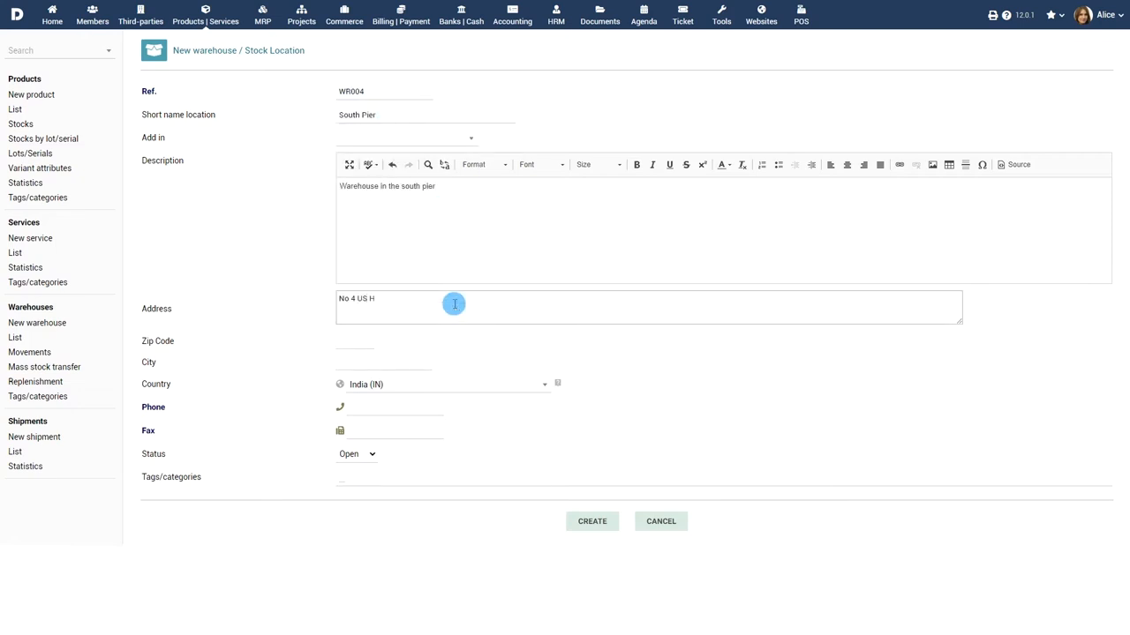
type("08869")
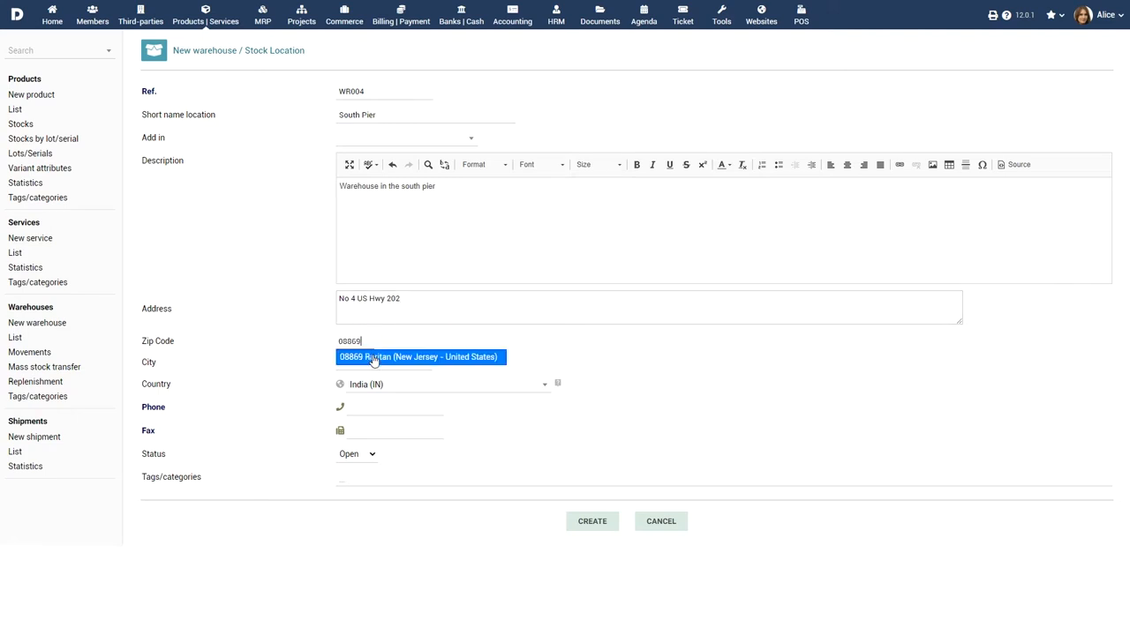
left_click(421, 357)
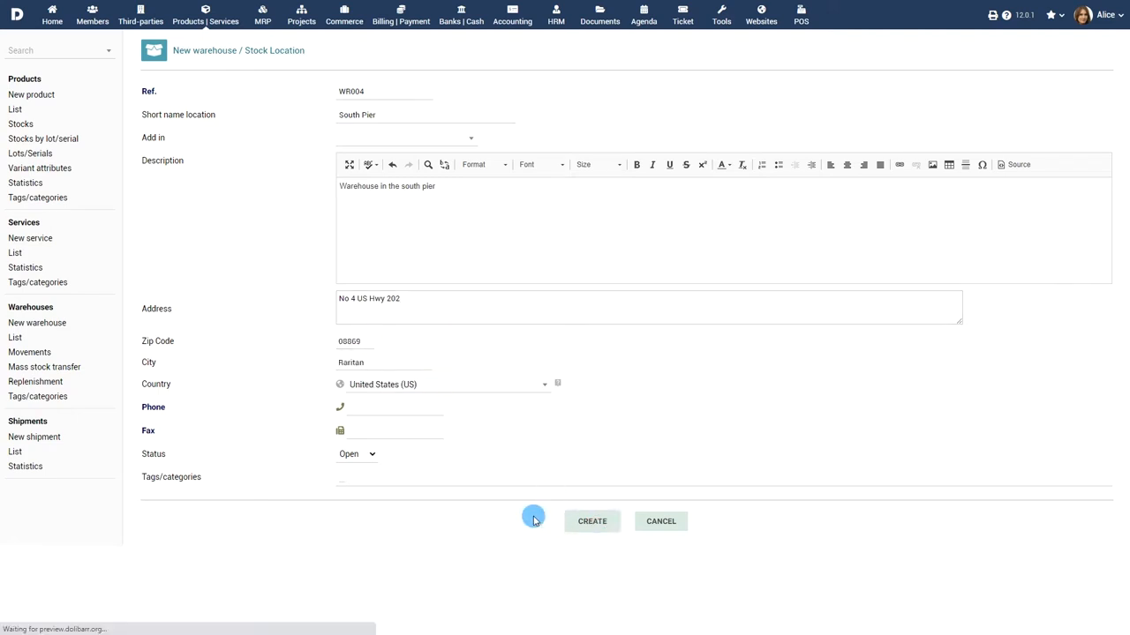
left_click(591, 521)
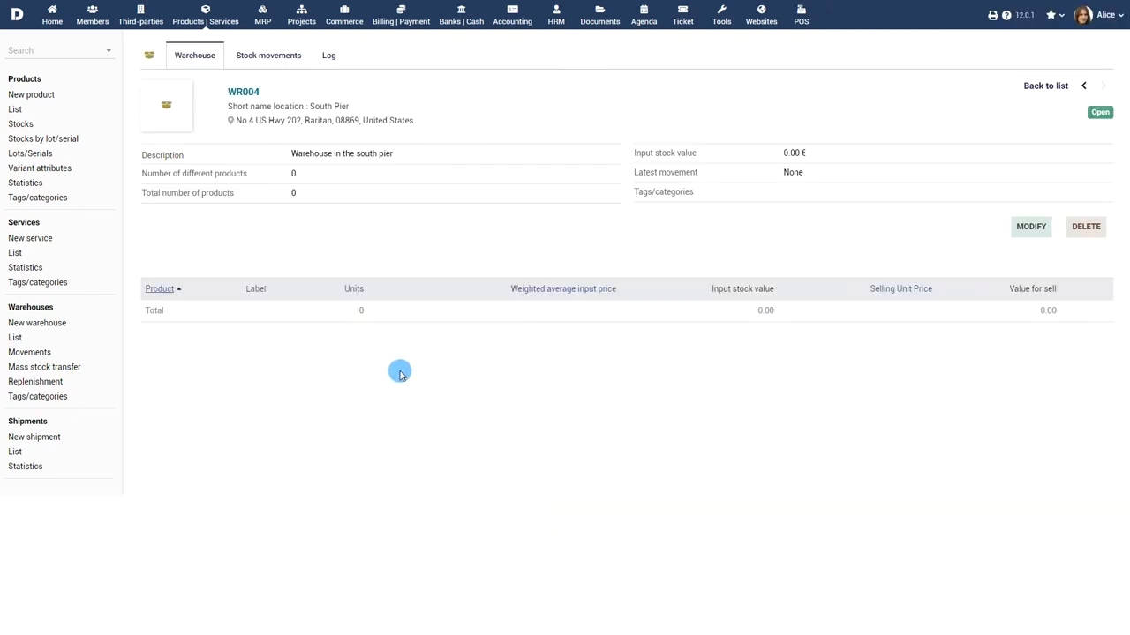
Fill in the Swiss Army Knife product with alert stock 300 and desired stock 550.
left_click(31, 95)
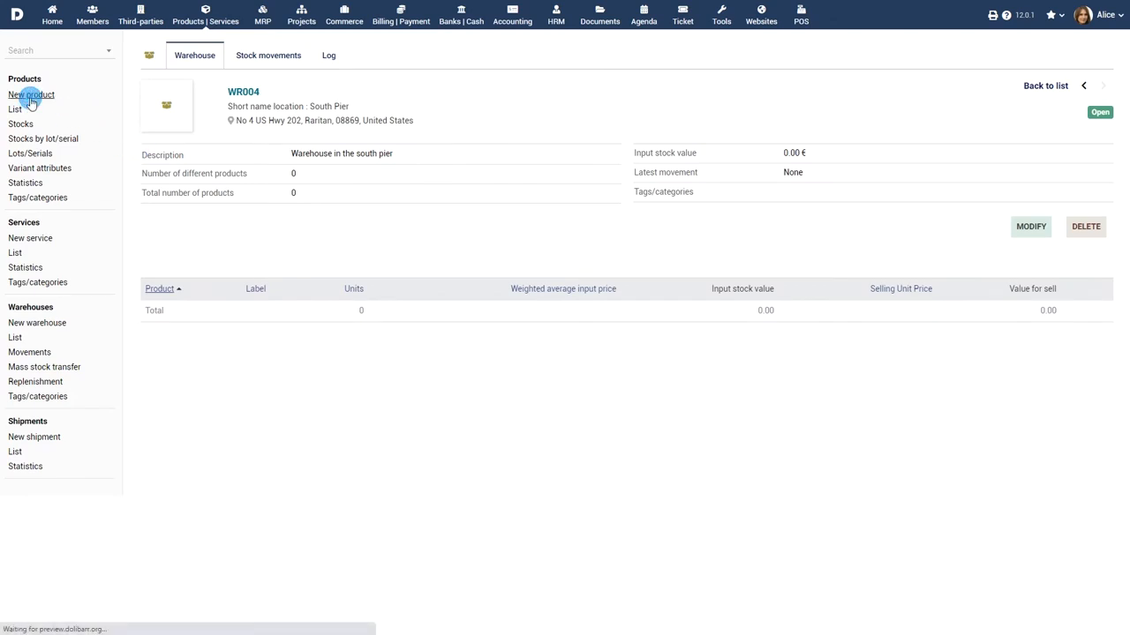
left_click(31, 94)
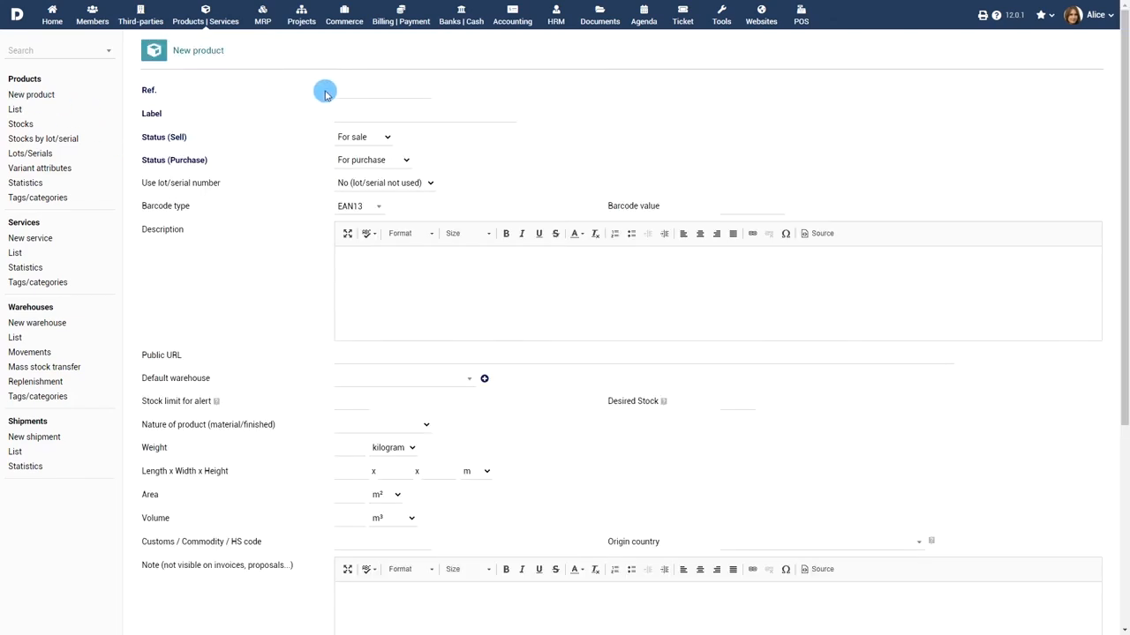
left_click(397, 113)
type("Swiss Army Knife")
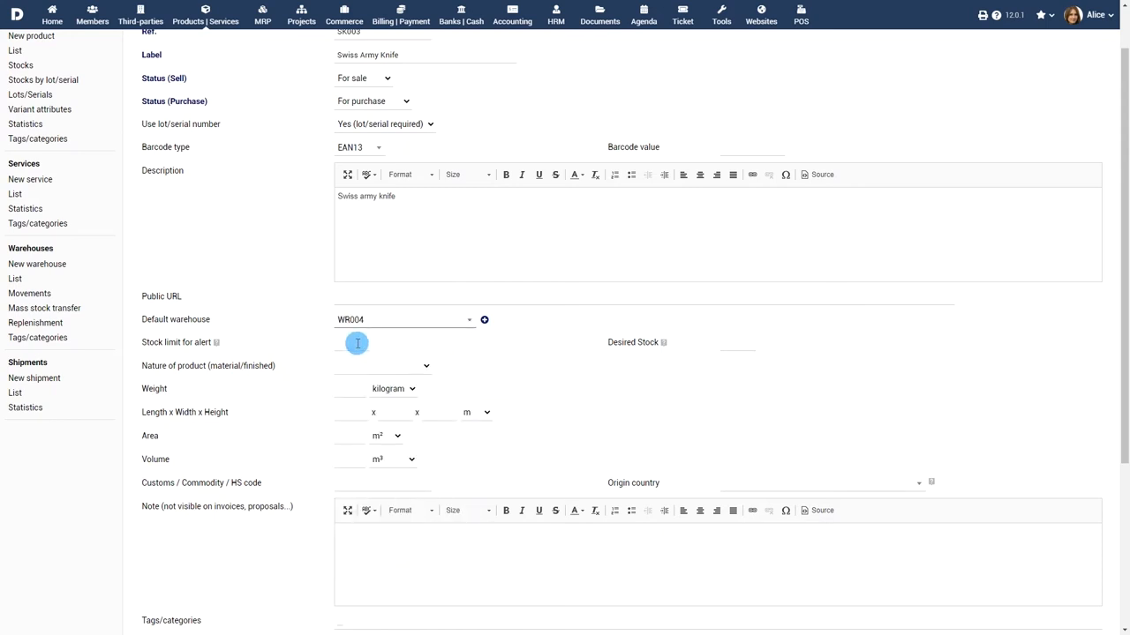
type("300")
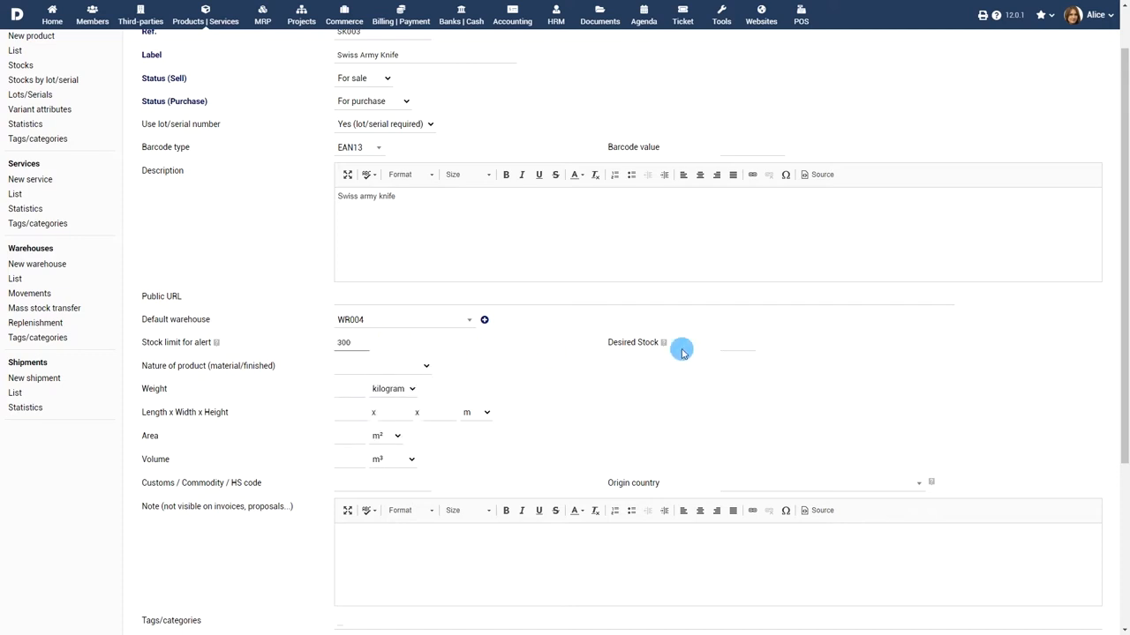
left_click(736, 342)
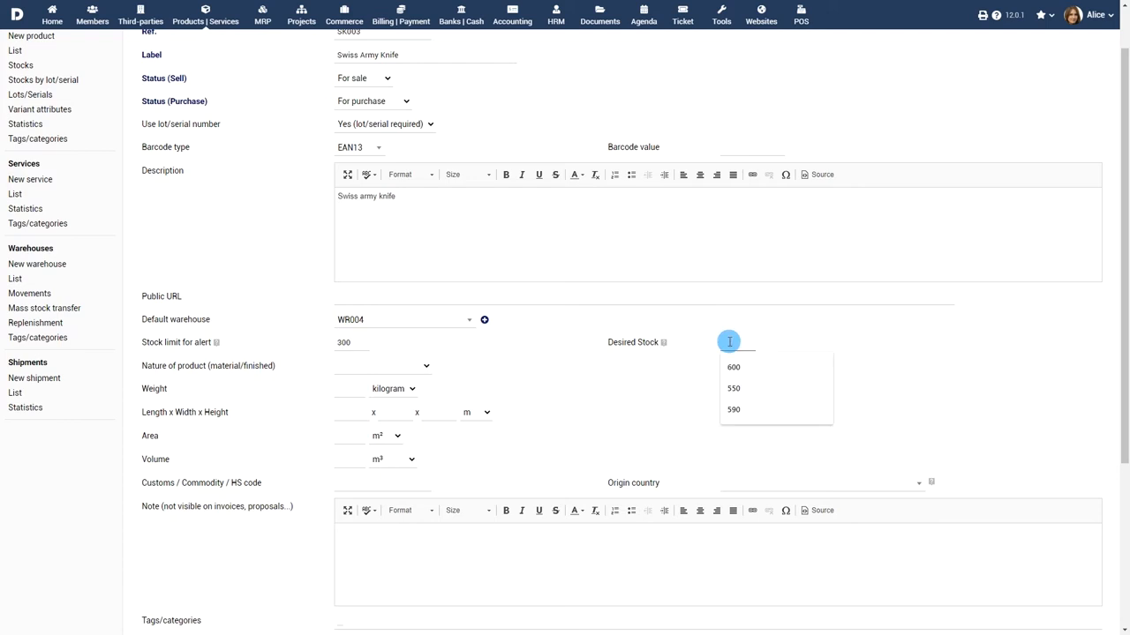
type("550")
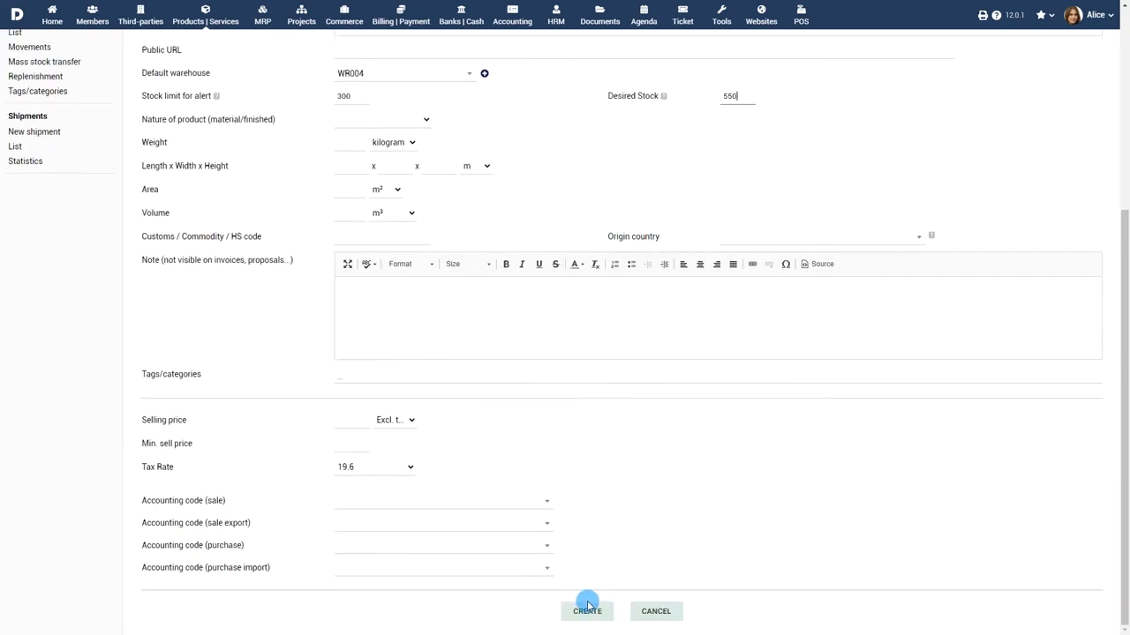
left_click(587, 611)
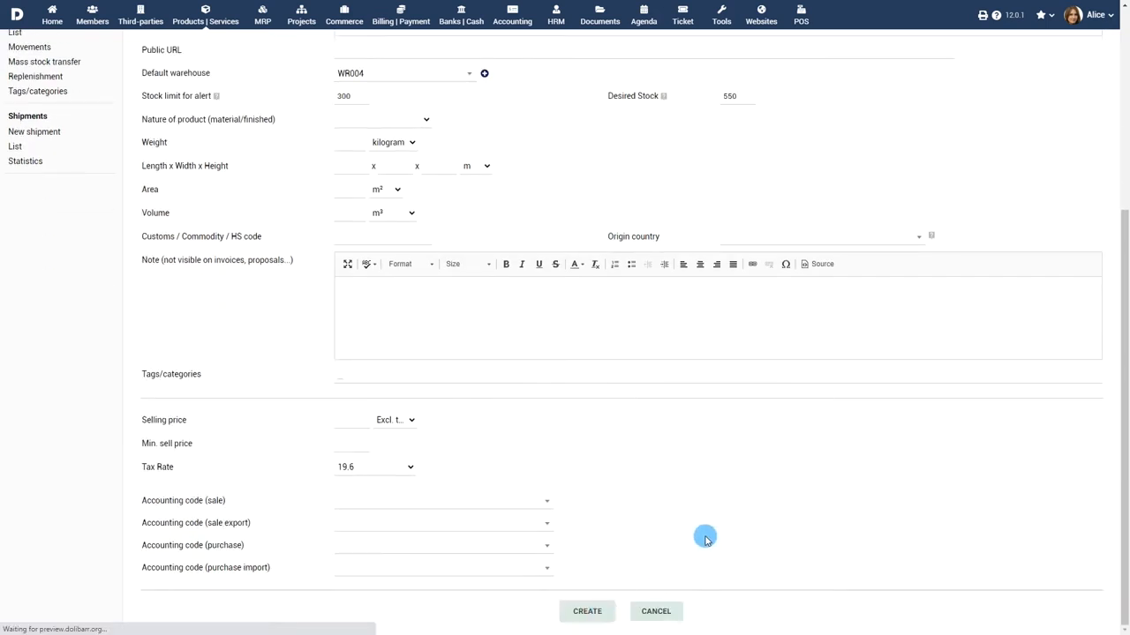
Review SK003's stock figures, then open the Apple Pie product's stock details.
left_click(586, 611)
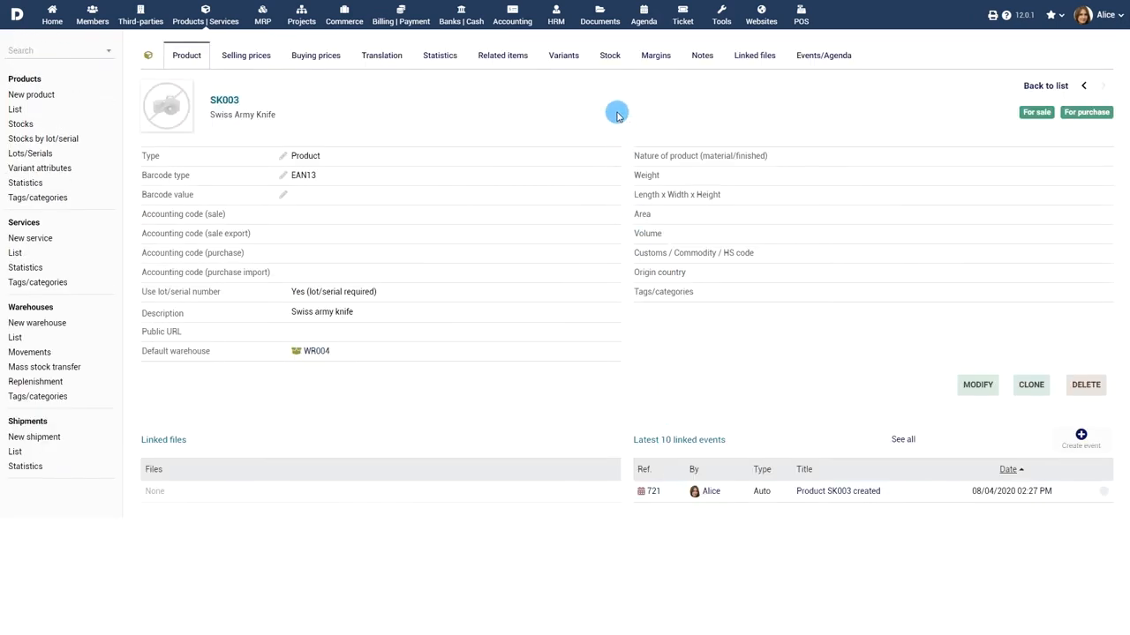
left_click(609, 54)
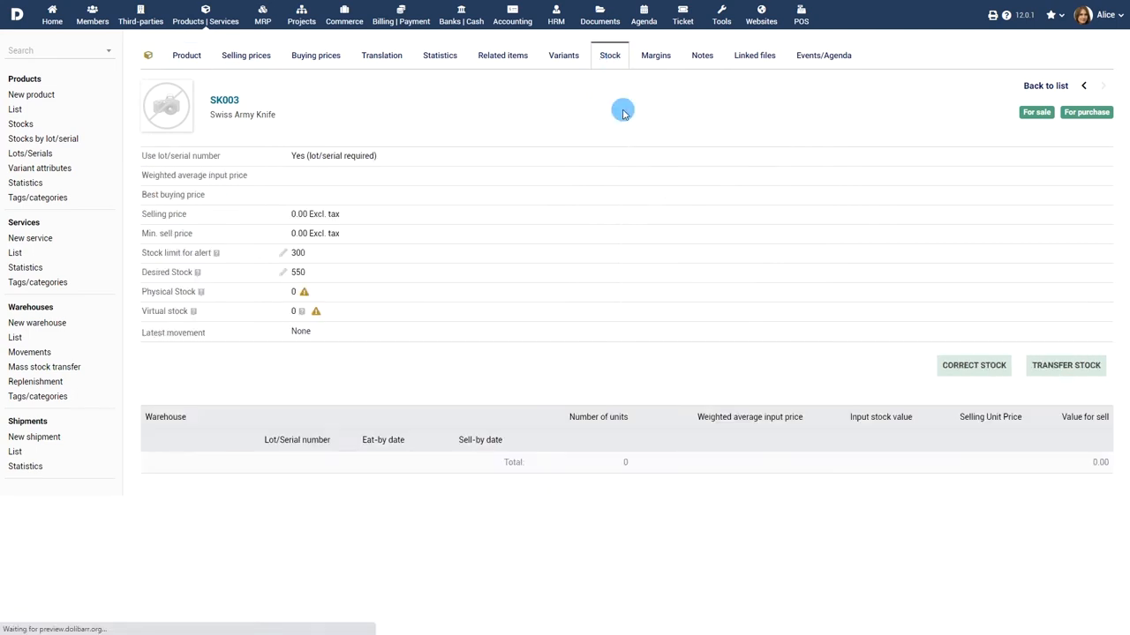
mouse_move(644, 316)
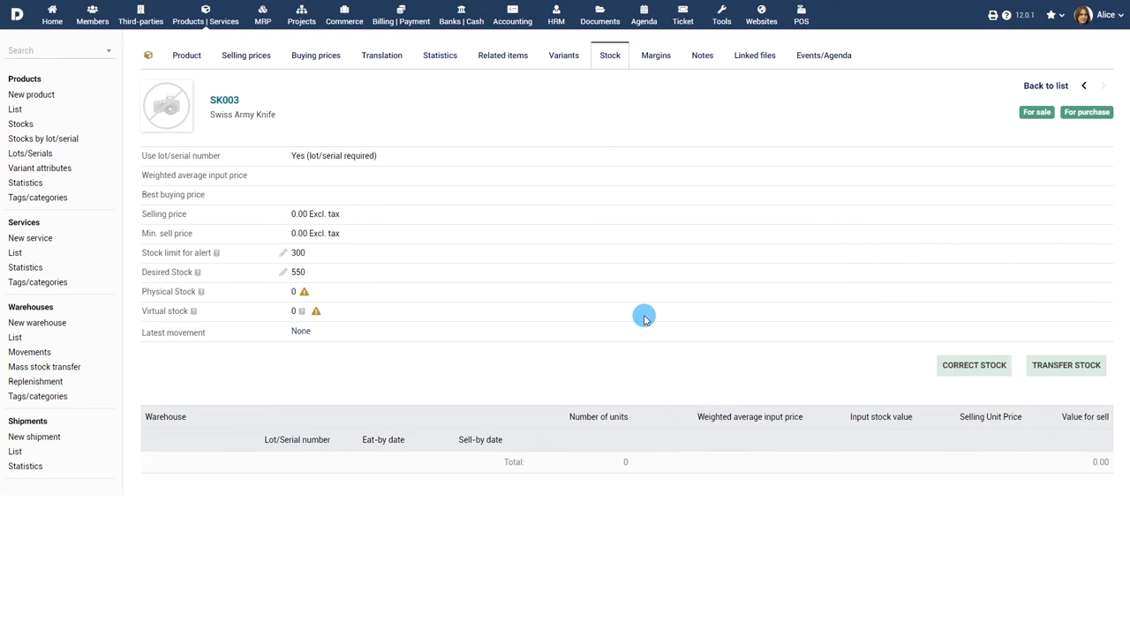
left_click(1102, 85)
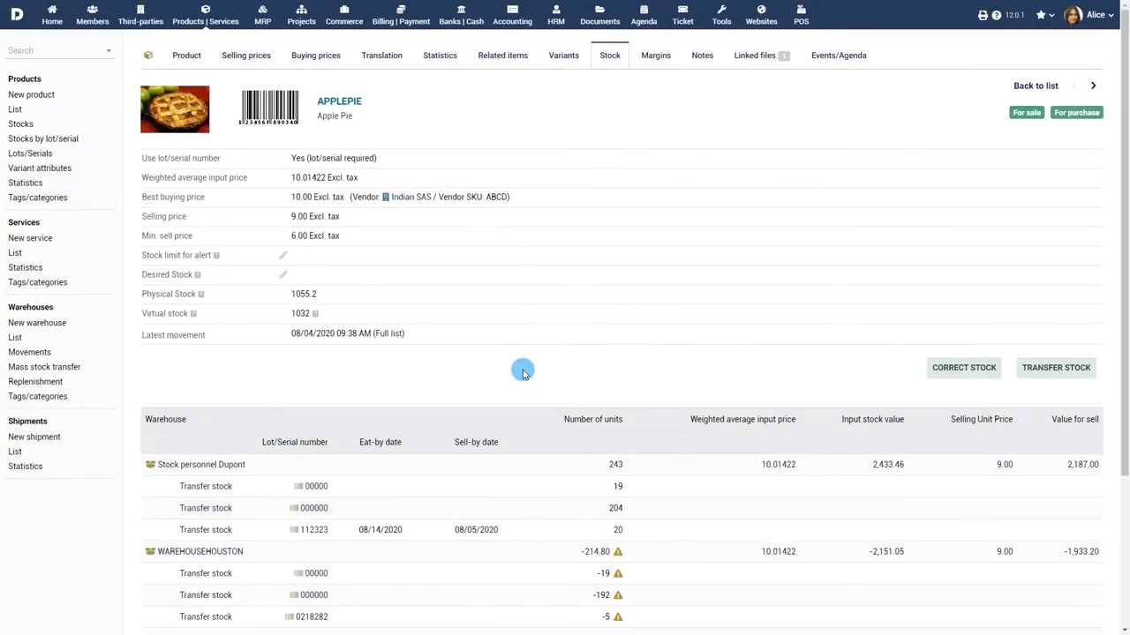
mouse_move(221, 309)
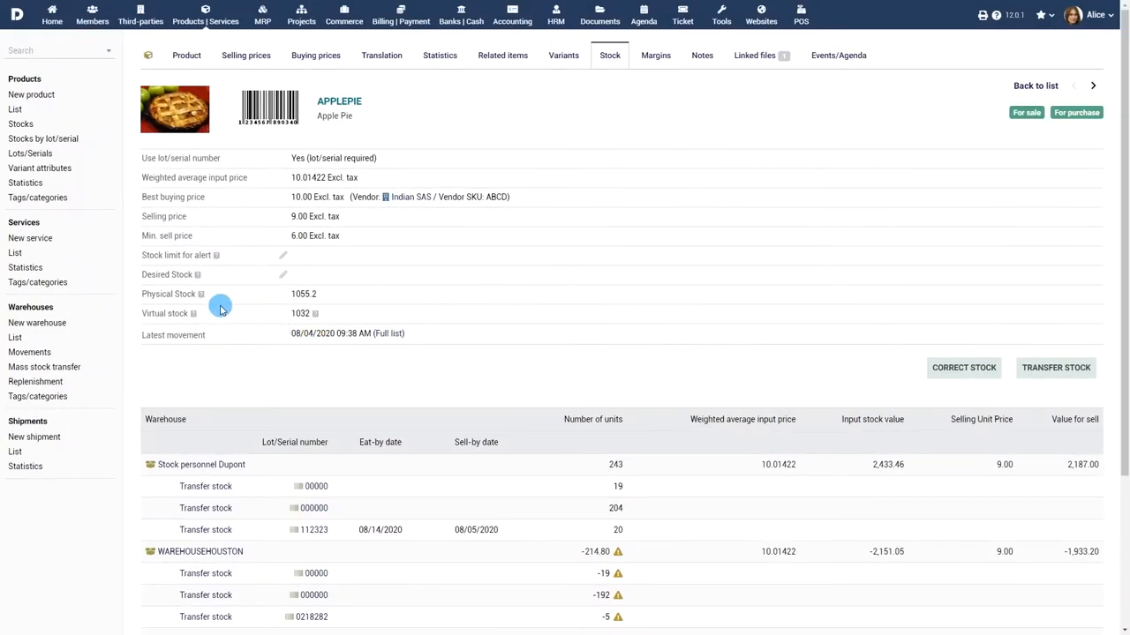
mouse_move(200, 294)
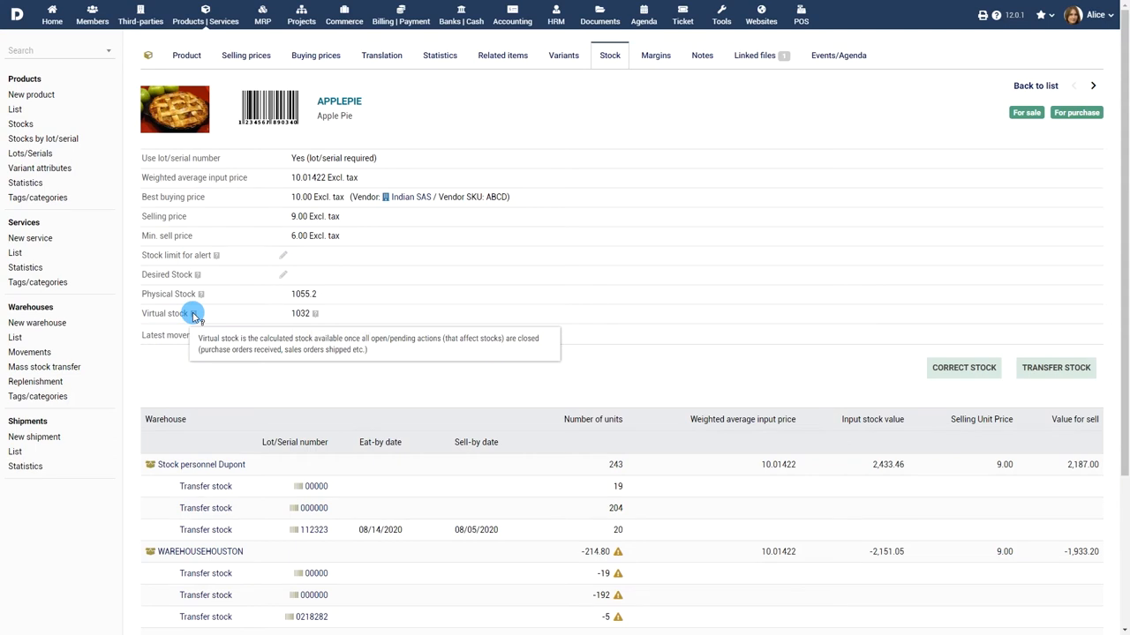
mouse_move(323, 315)
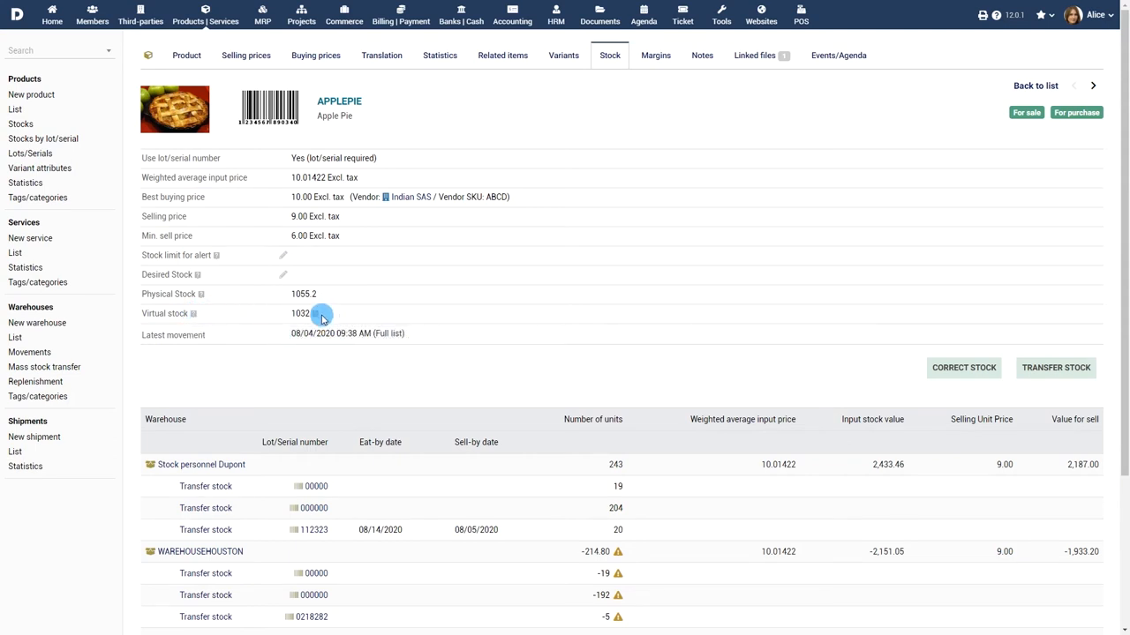
mouse_move(320, 315)
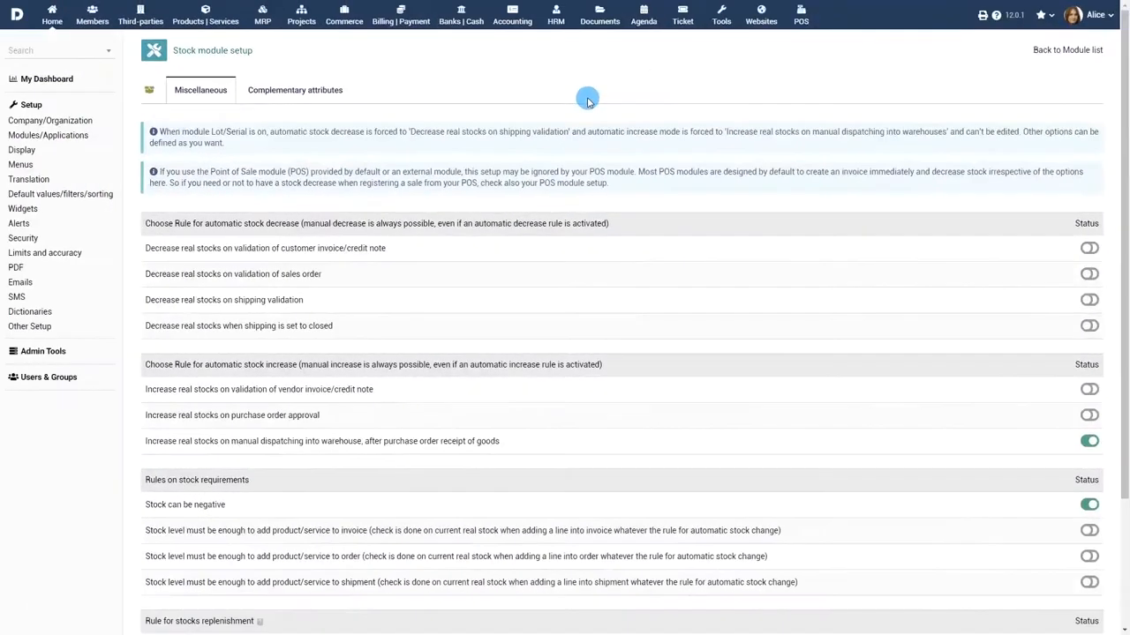
mouse_move(1017, 254)
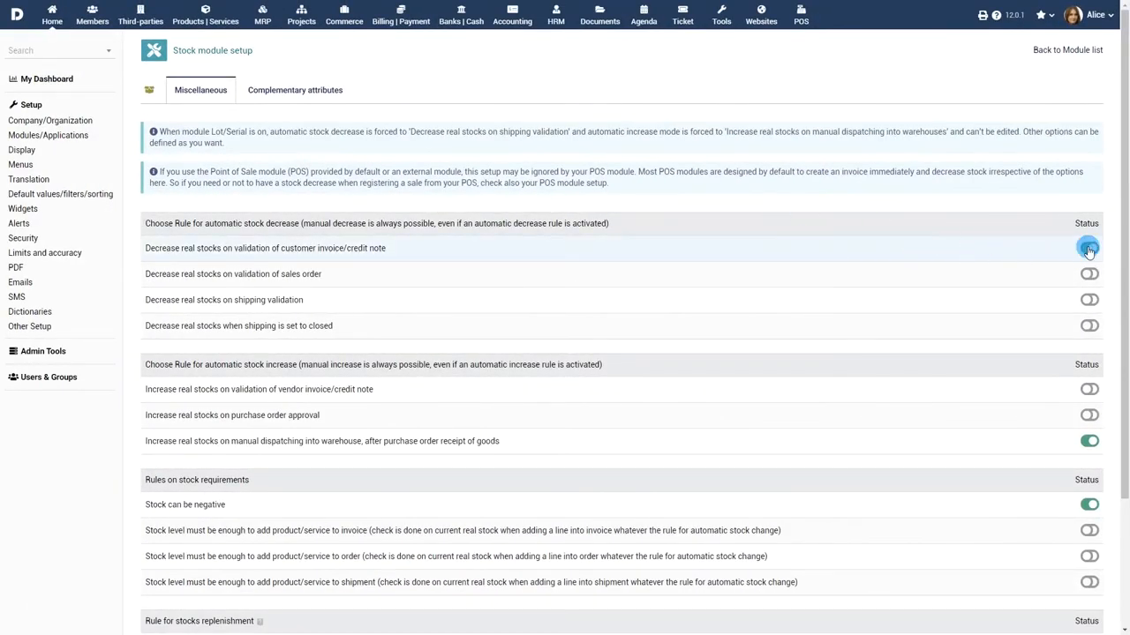
Enable stock decrease on customer invoice, sales order and shipment validation.
left_click(1089, 248)
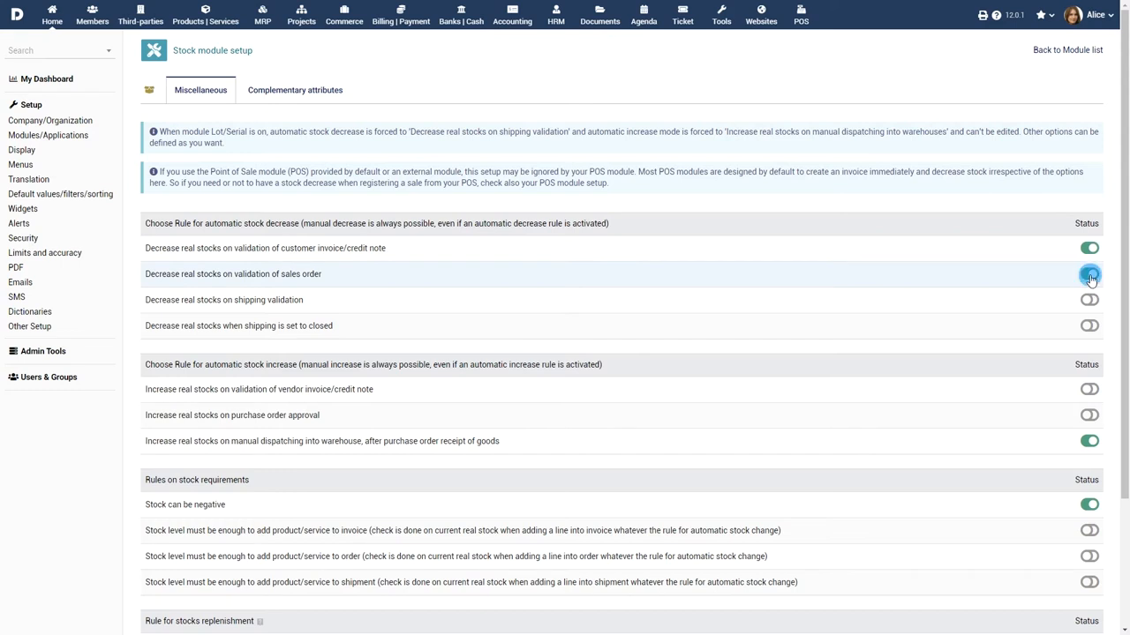
left_click(1089, 273)
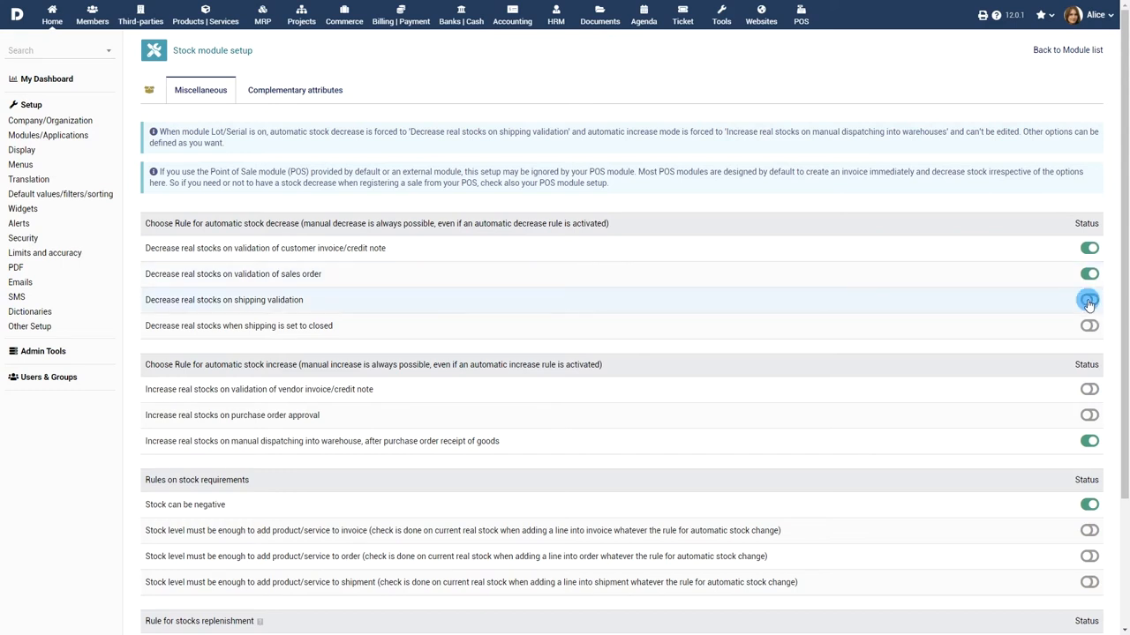
left_click(1088, 300)
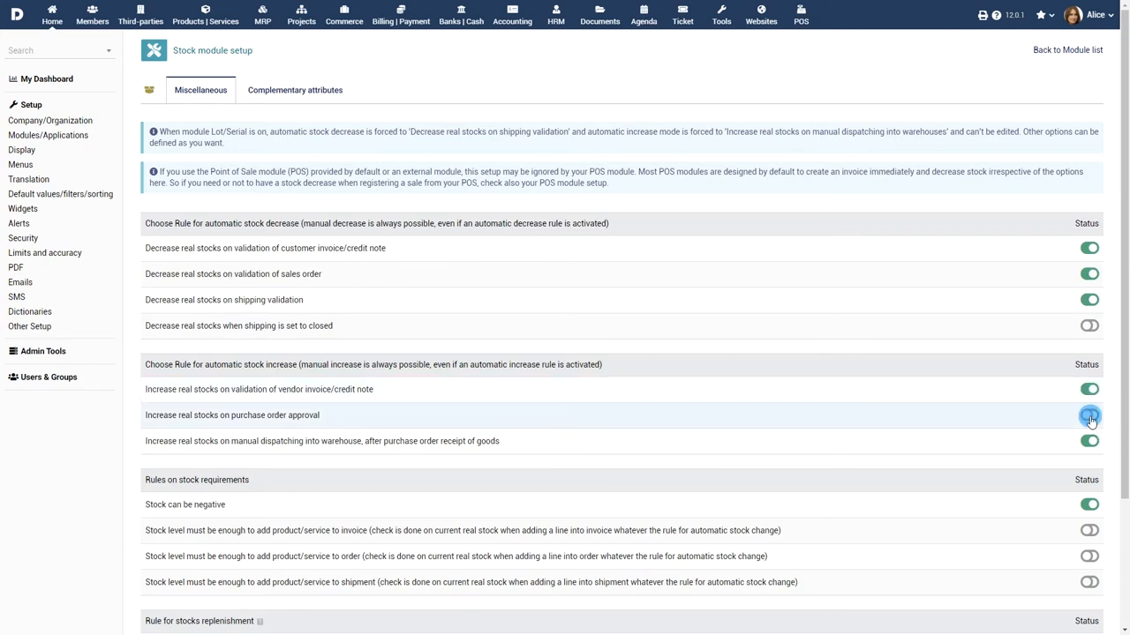
scroll("down", 3)
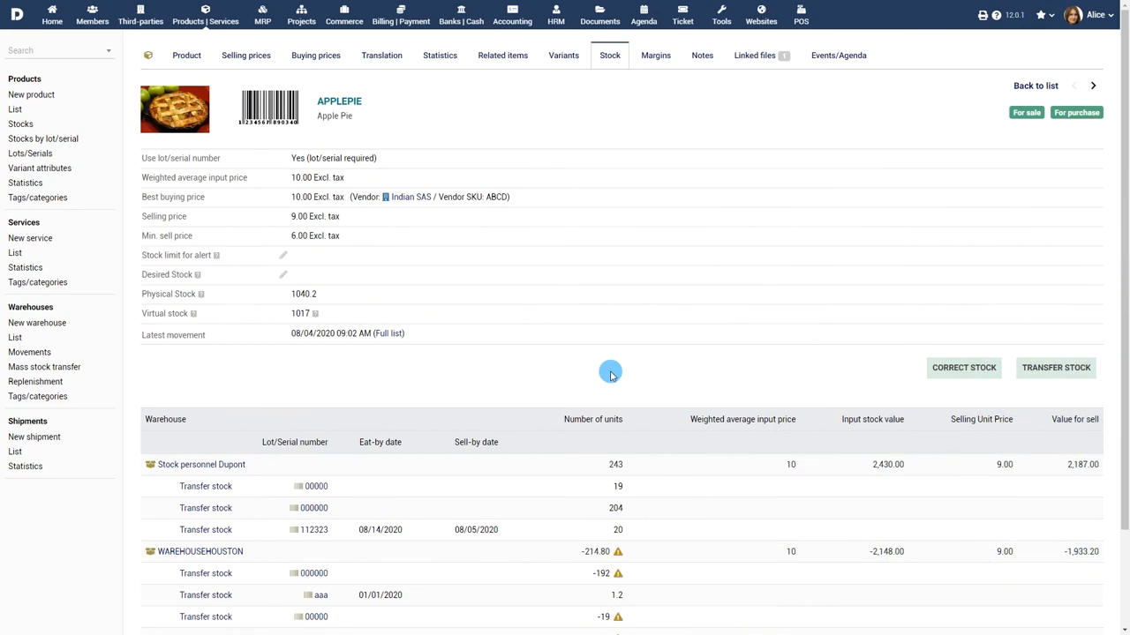
Correct Apple Pie stock with 15 units of lot 12445, linked to project PJ1607-0003.
left_click(962, 368)
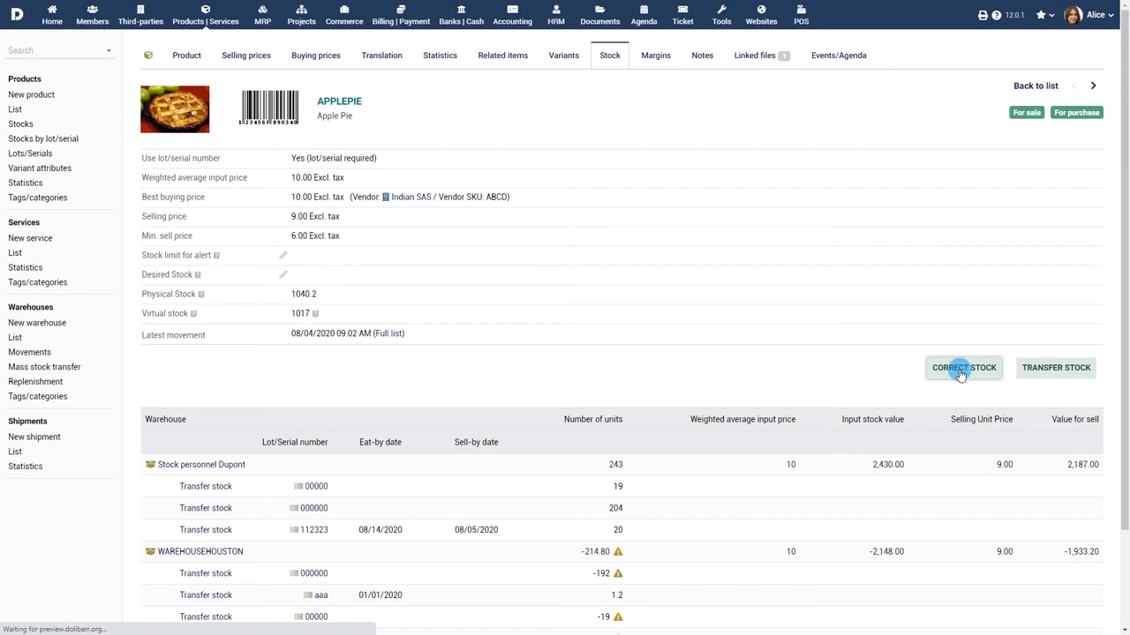
left_click(963, 368)
type("15")
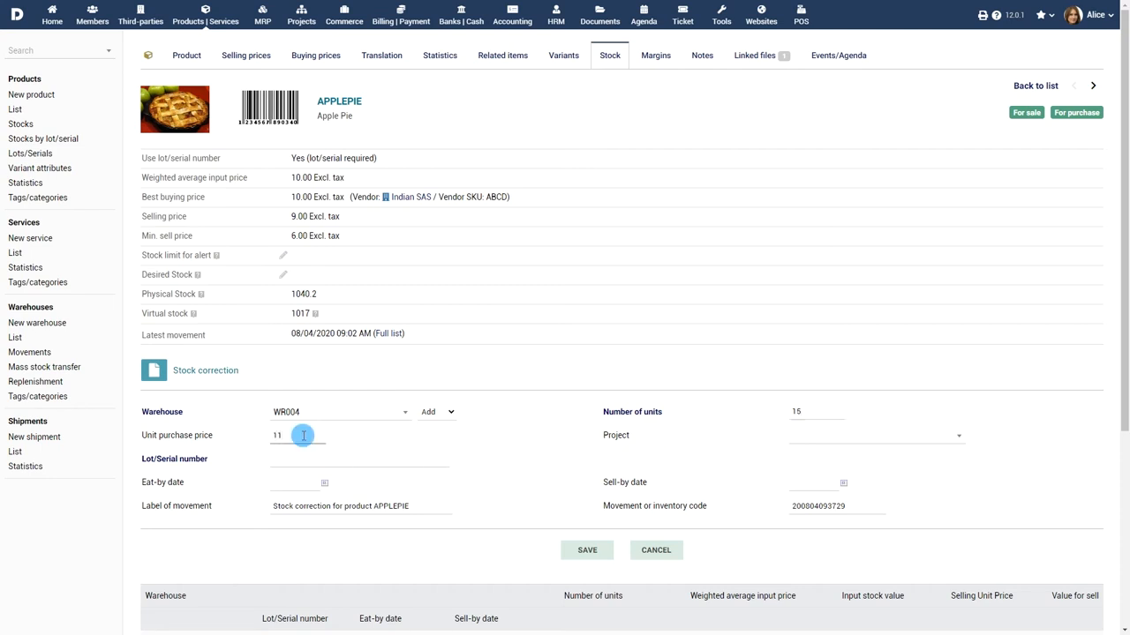
left_click(874, 435)
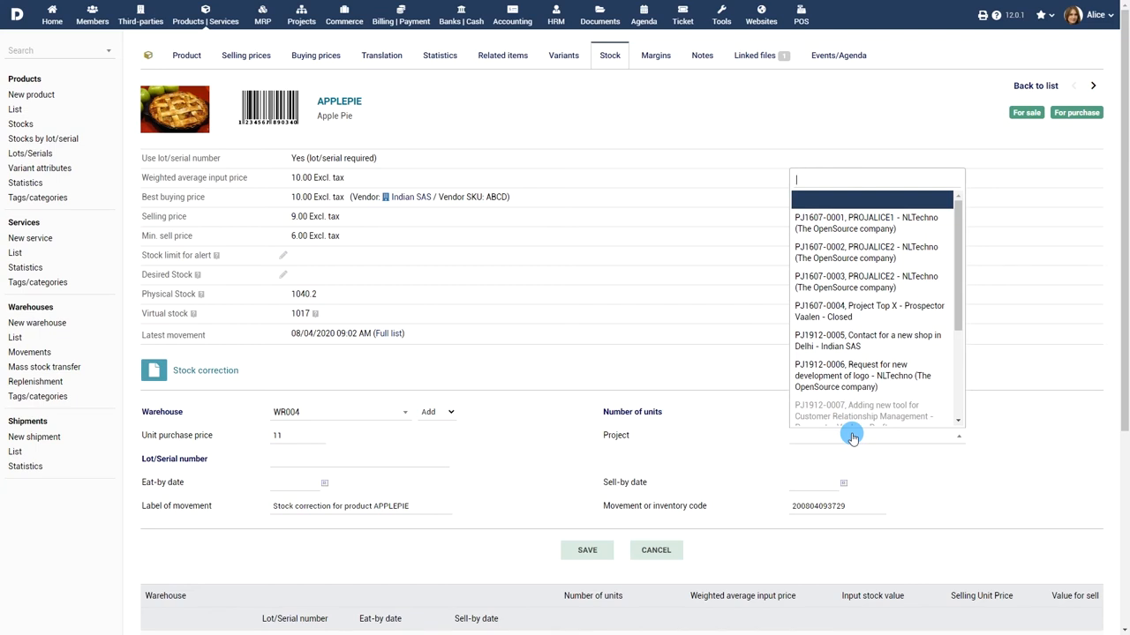
left_click(865, 281)
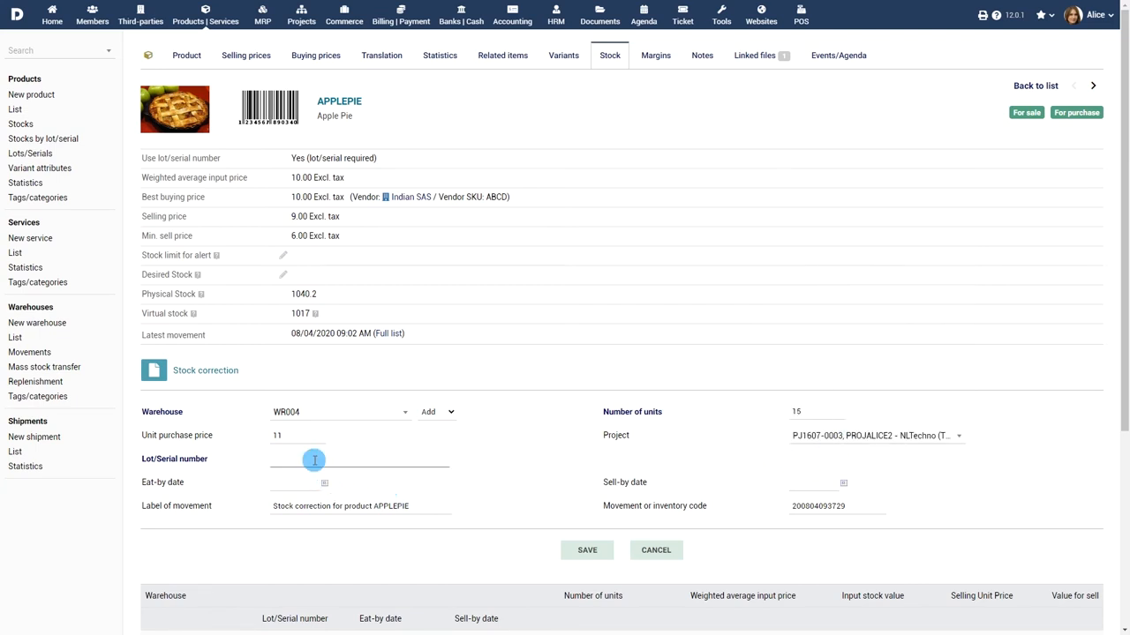
type("12445")
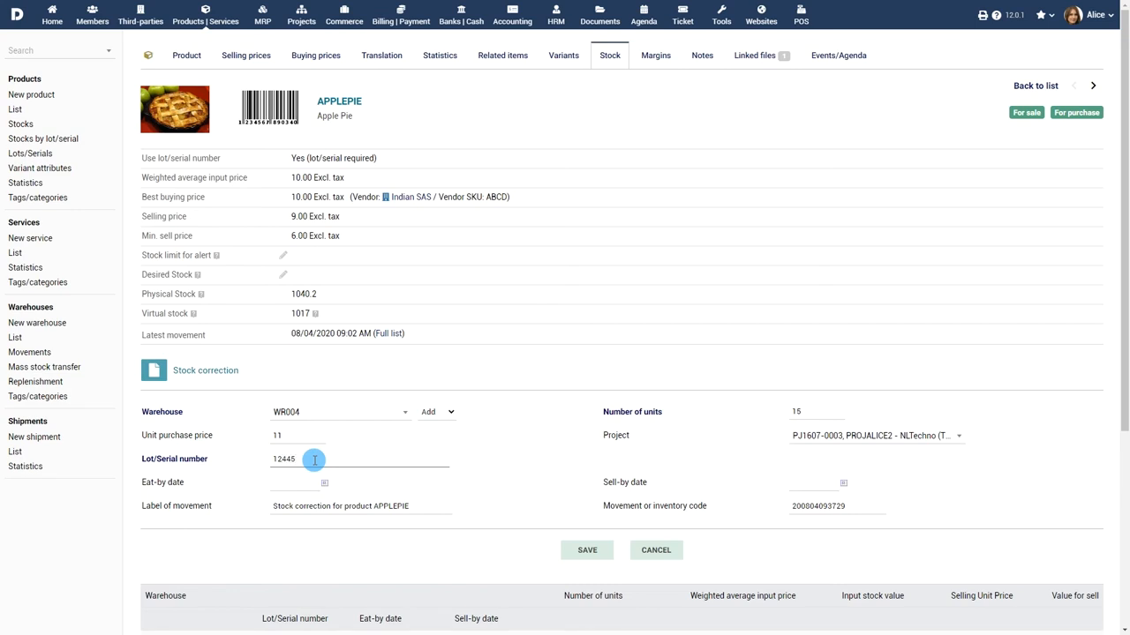
left_click(587, 549)
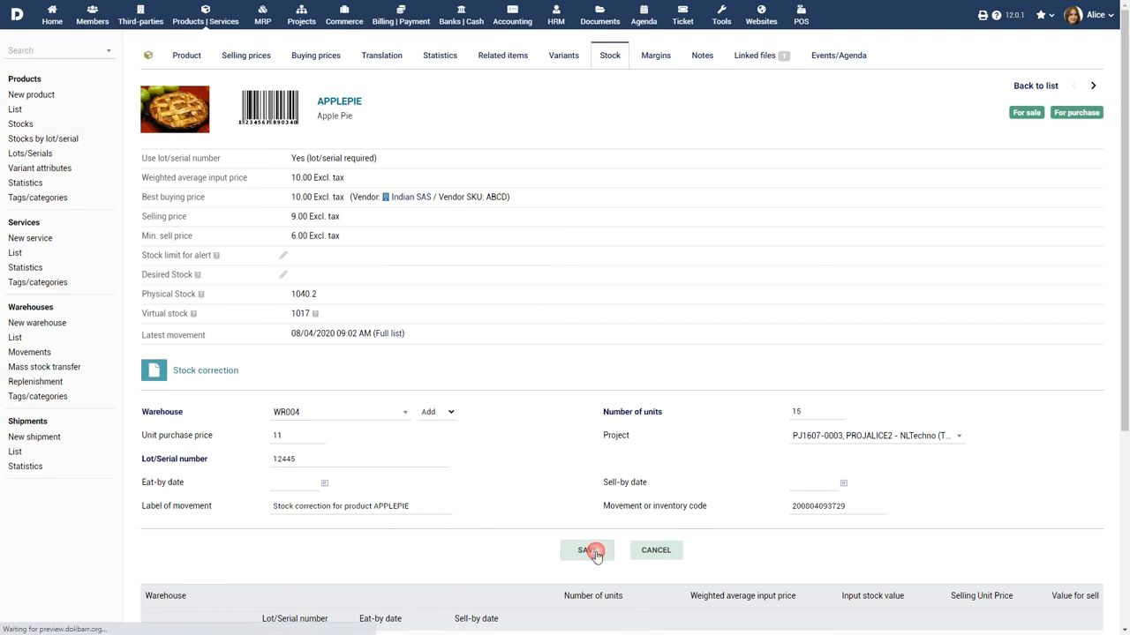
left_click(587, 550)
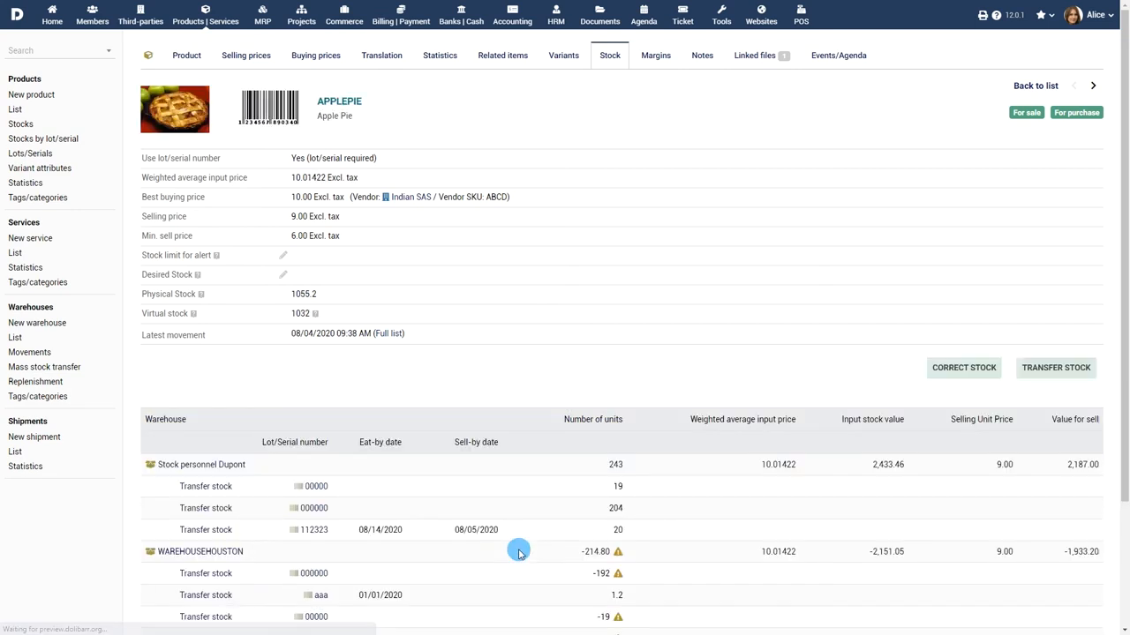
mouse_move(794, 510)
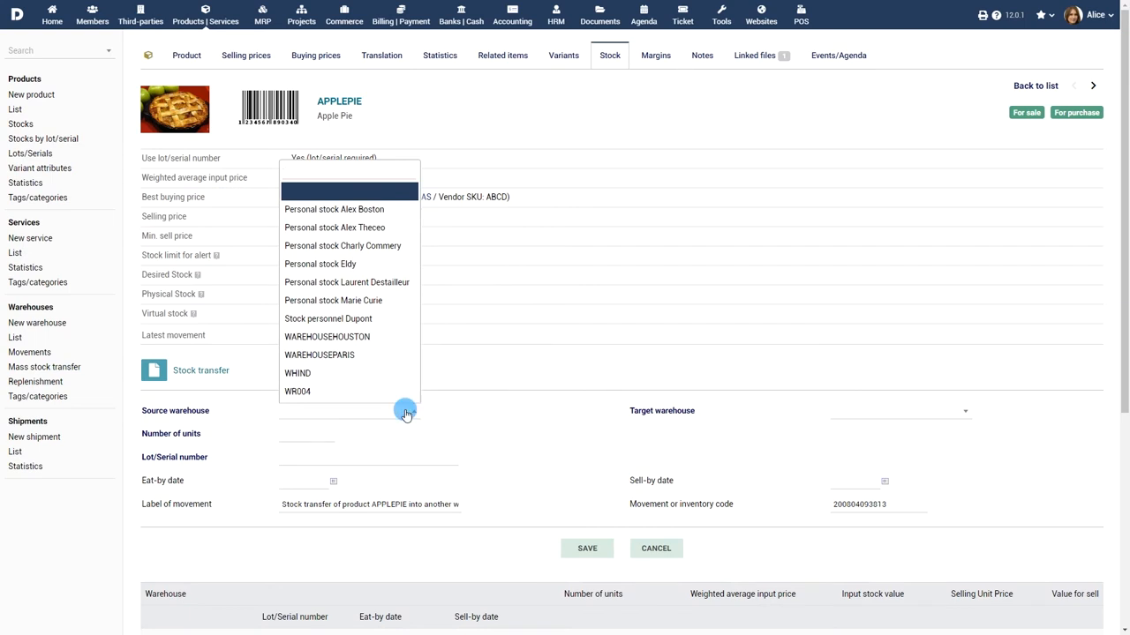
Pick WR004 as source and choose a target warehouse, then abandon the transfer.
left_click(298, 391)
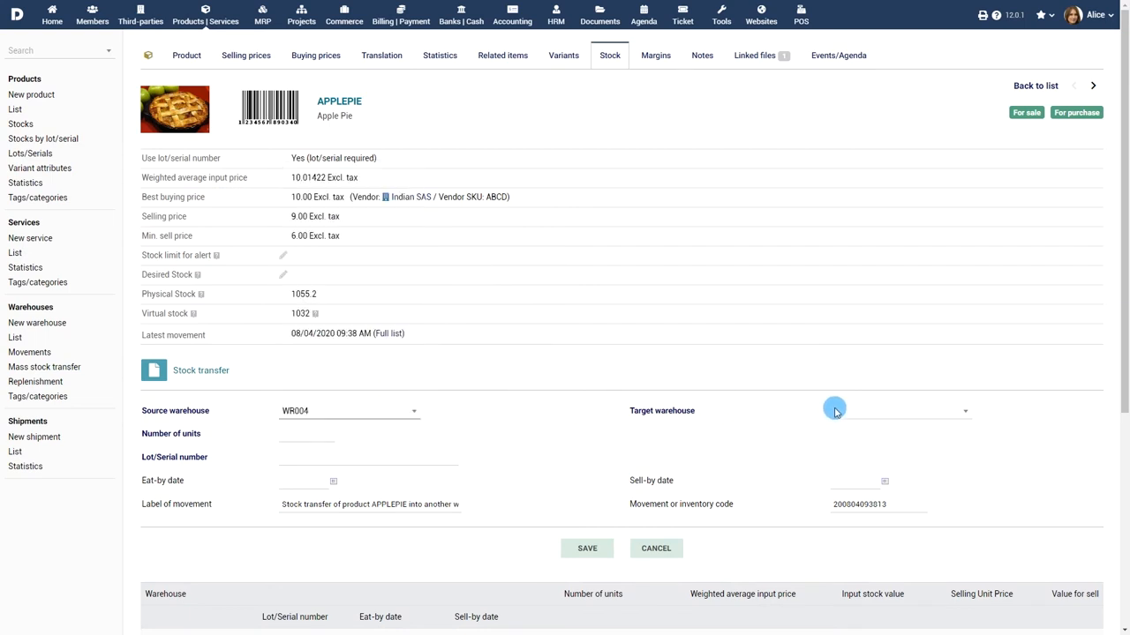
left_click(896, 410)
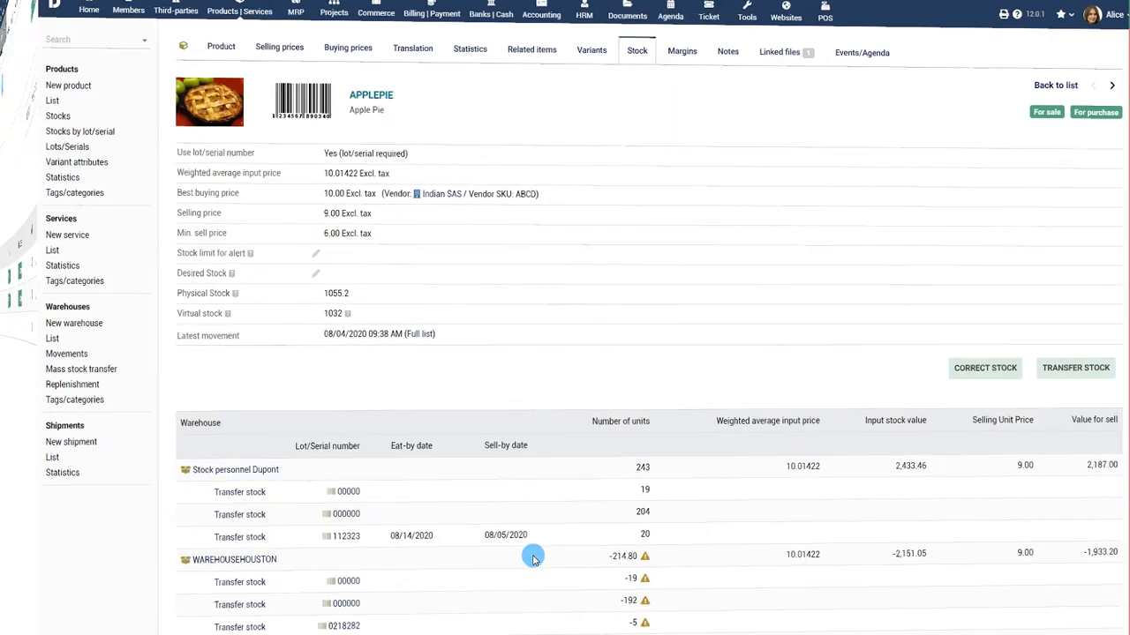
left_click(1111, 85)
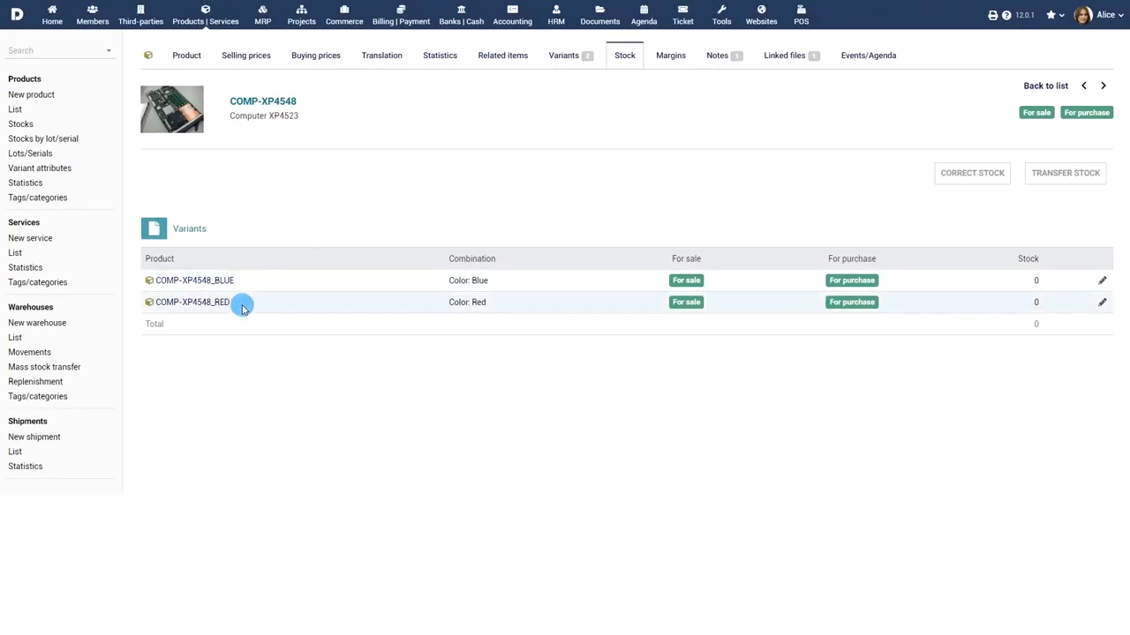
Try correcting the parent product's stock, then open the stock movements list.
left_click(971, 172)
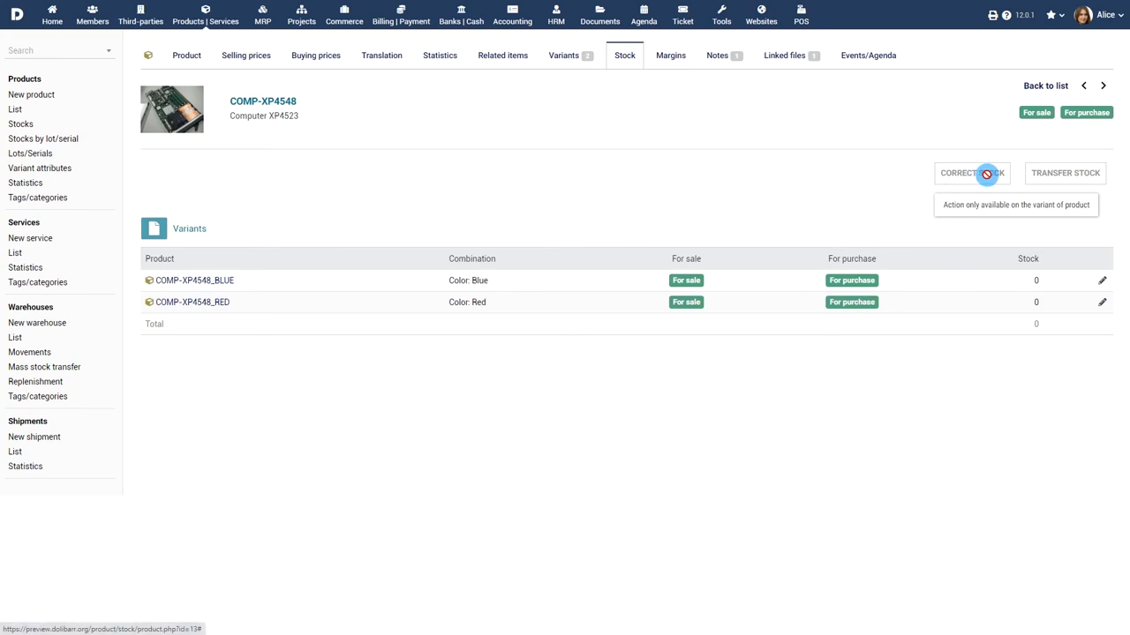
mouse_move(1065, 173)
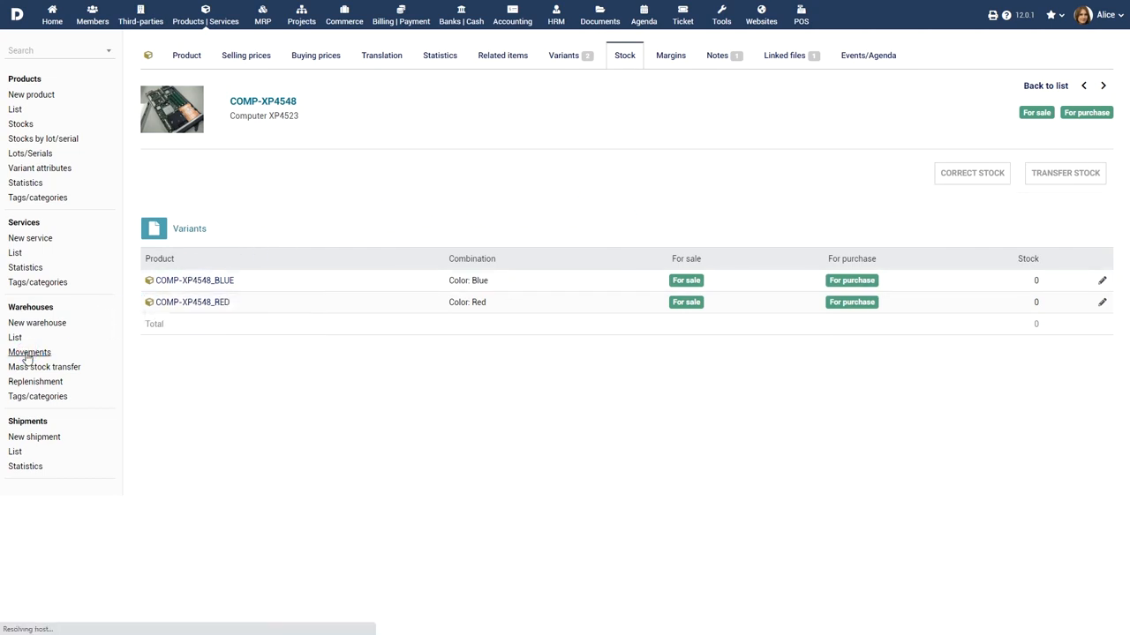
left_click(29, 352)
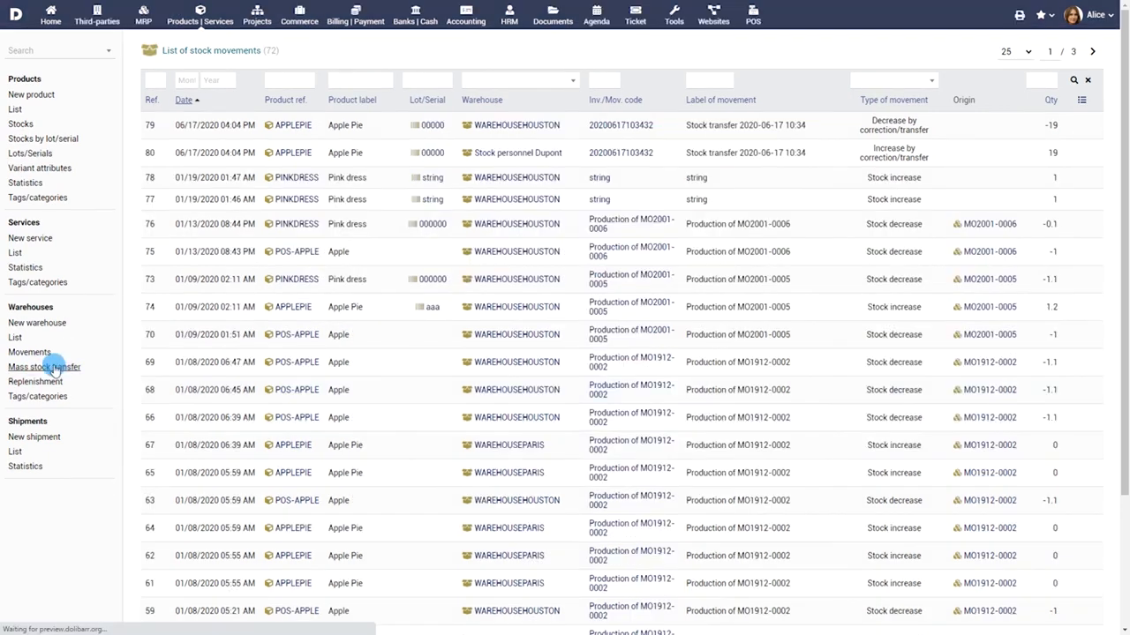
Mass-transfer 200 Apple Pie units, lot 000000, from WAREHOUSEHOUSTON to Stock personnel Dupont.
left_click(43, 366)
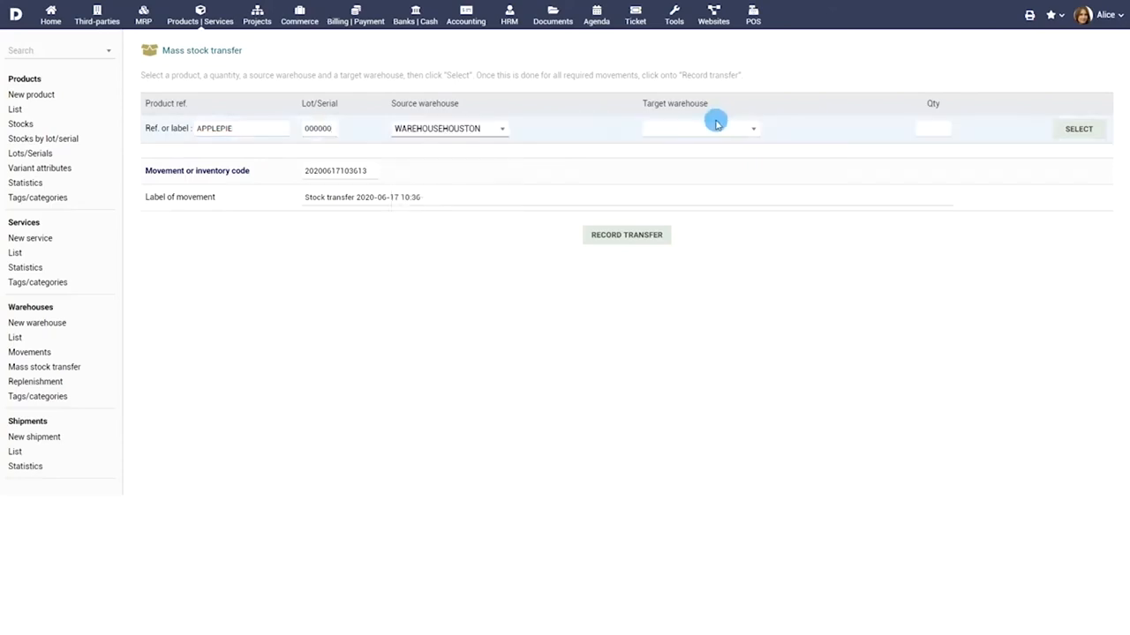
left_click(715, 129)
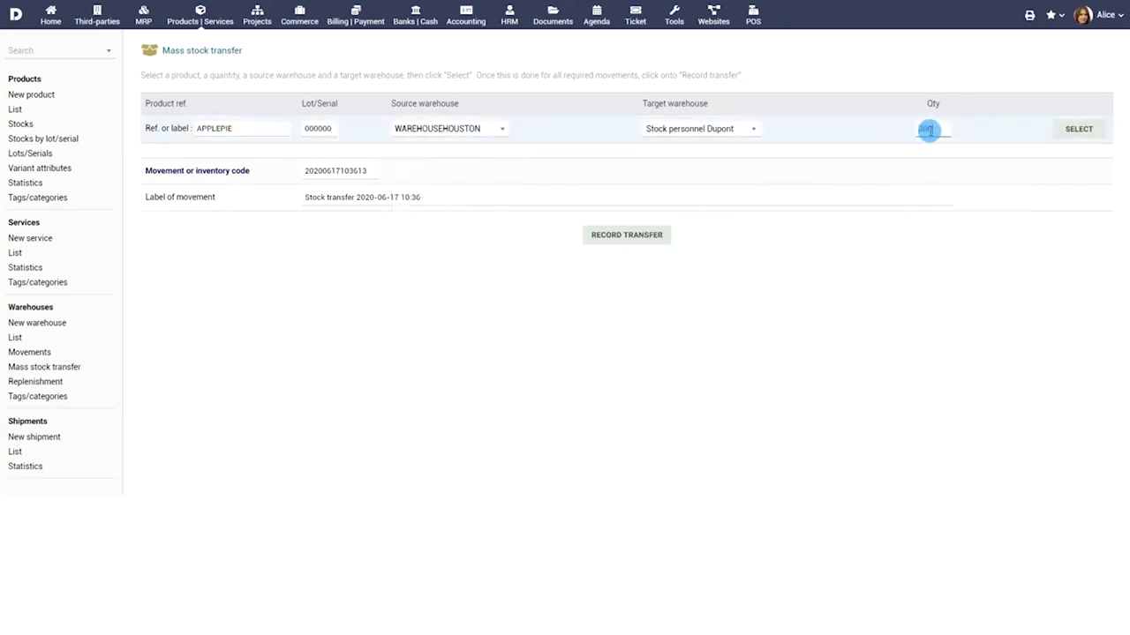
left_click(1078, 128)
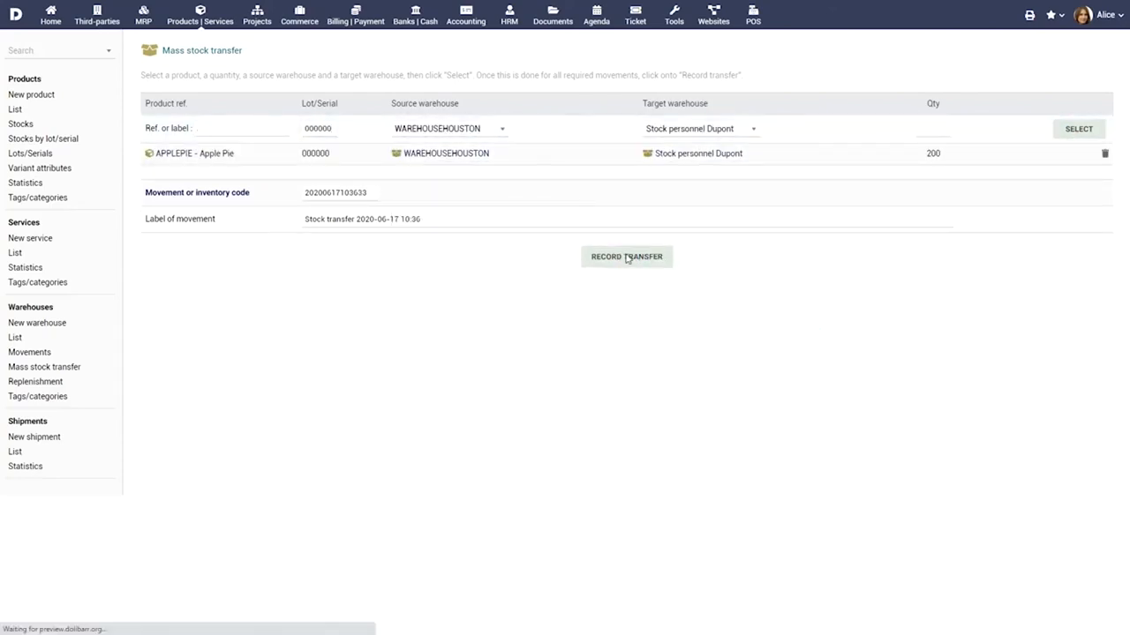
left_click(626, 256)
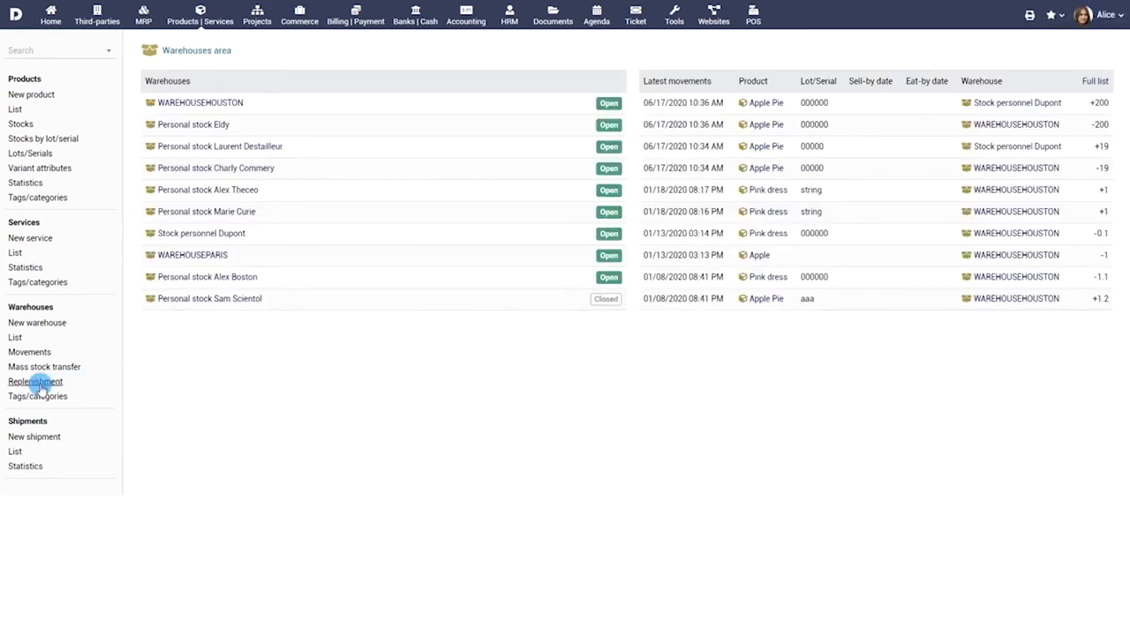
Replenish COMP-XP4523 with a 5-unit draft order from Swiss Touch, then return home.
left_click(35, 381)
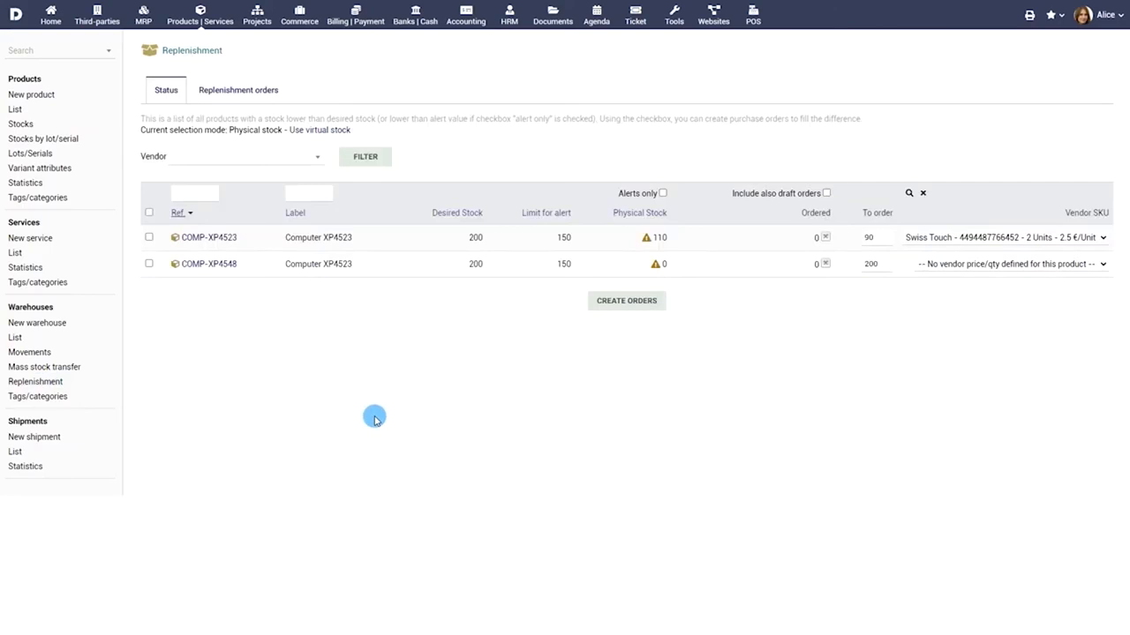
mouse_move(328, 377)
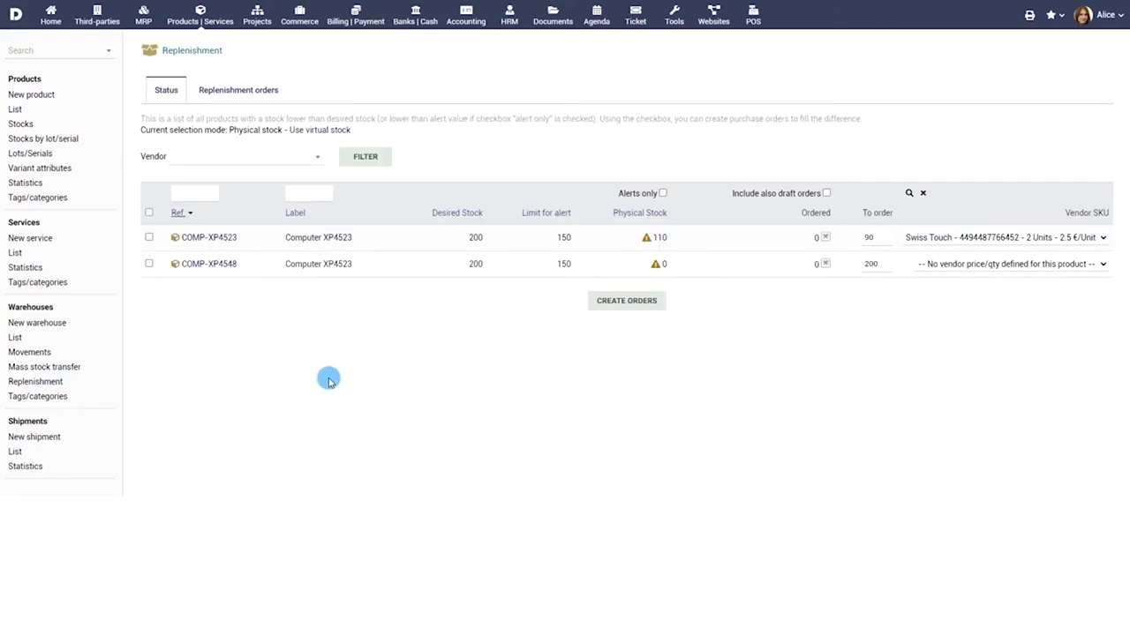
left_click(149, 240)
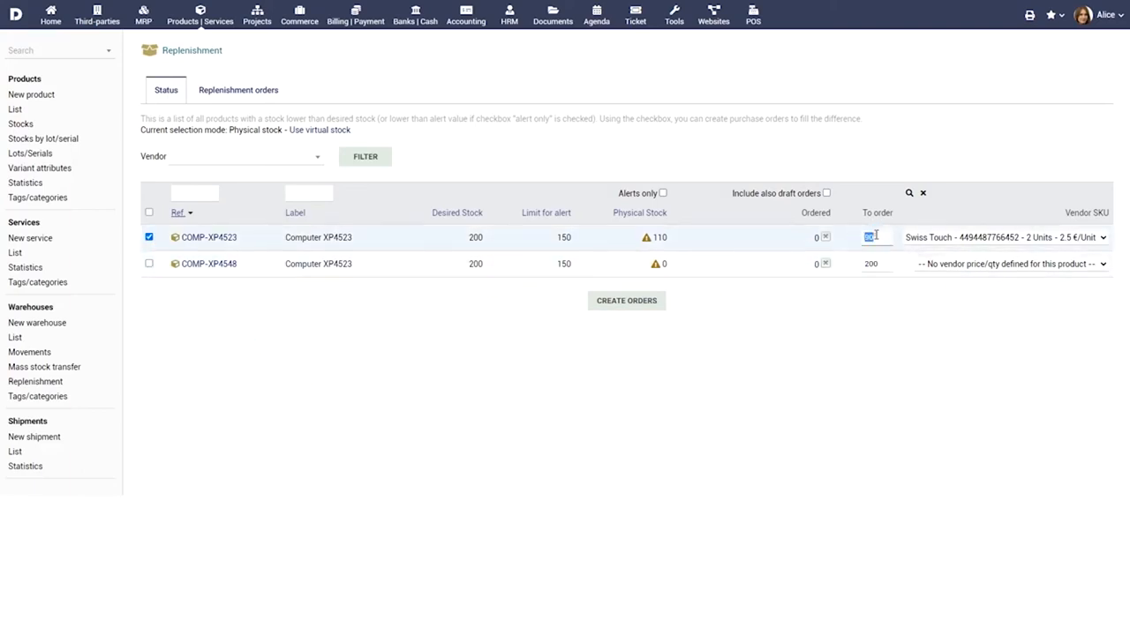
type("5")
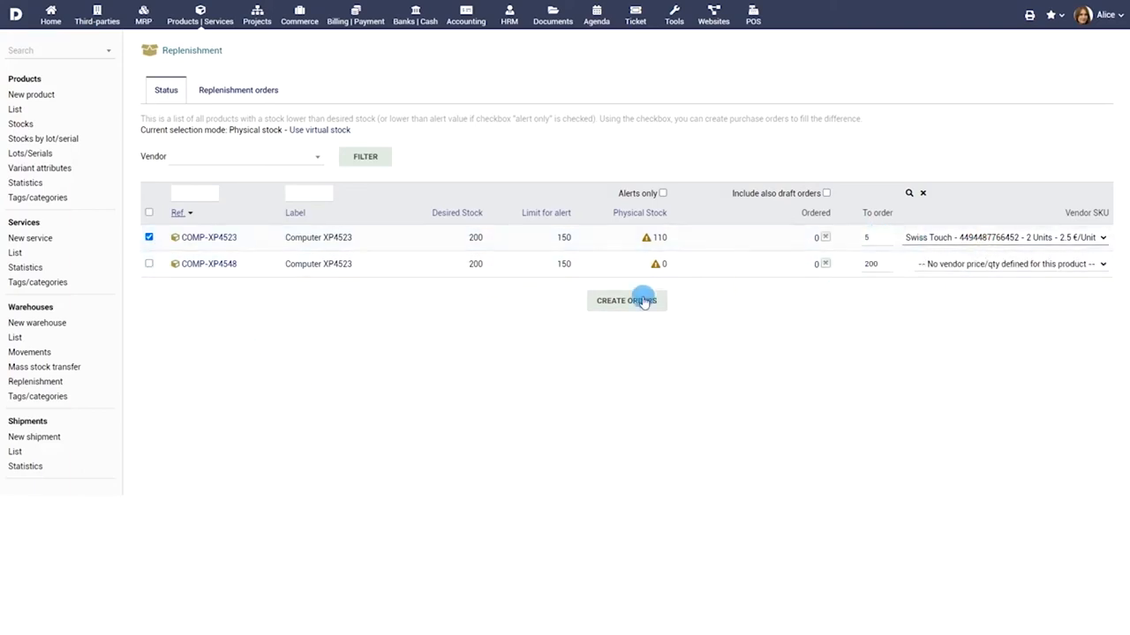
left_click(627, 300)
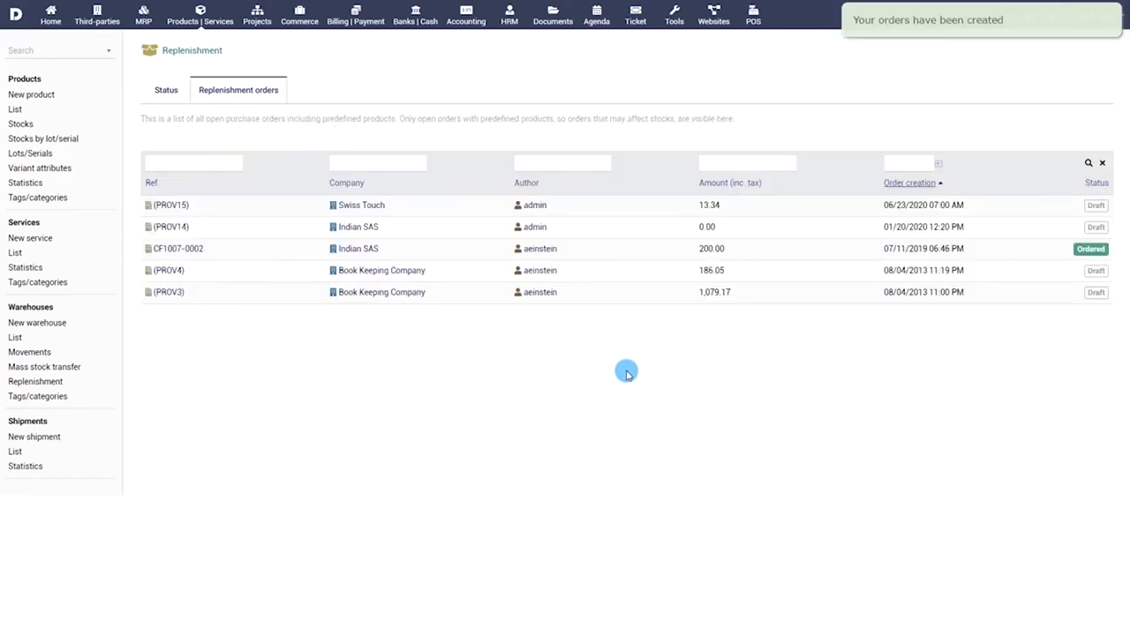
left_click(50, 15)
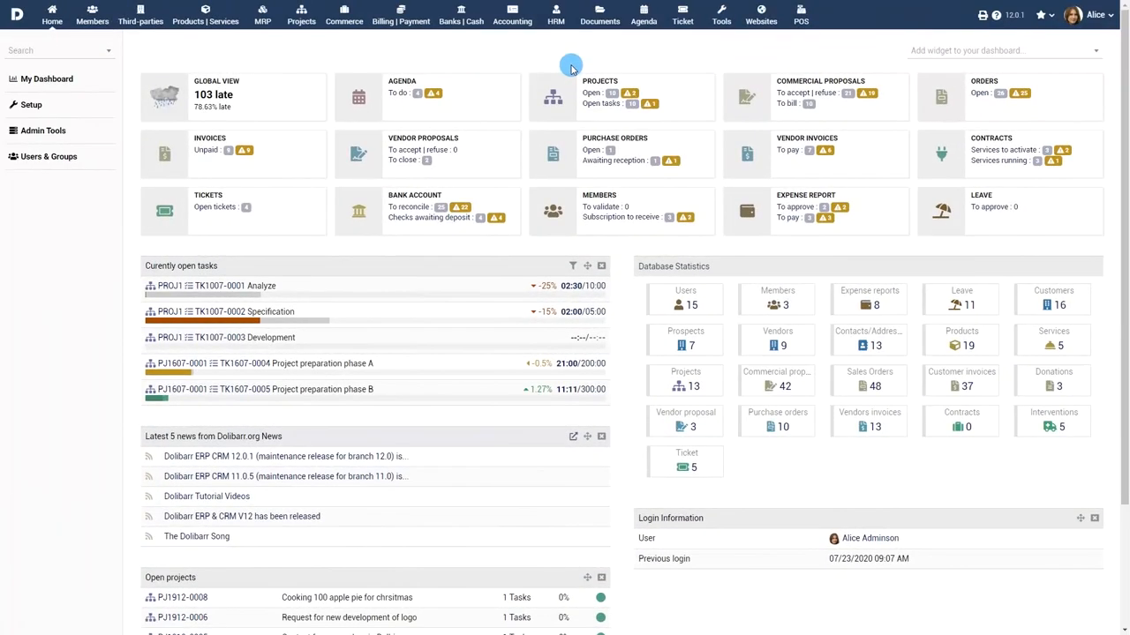
In the Stocks module setup, enter 'Imported' as a new complementary attribute.
left_click(31, 105)
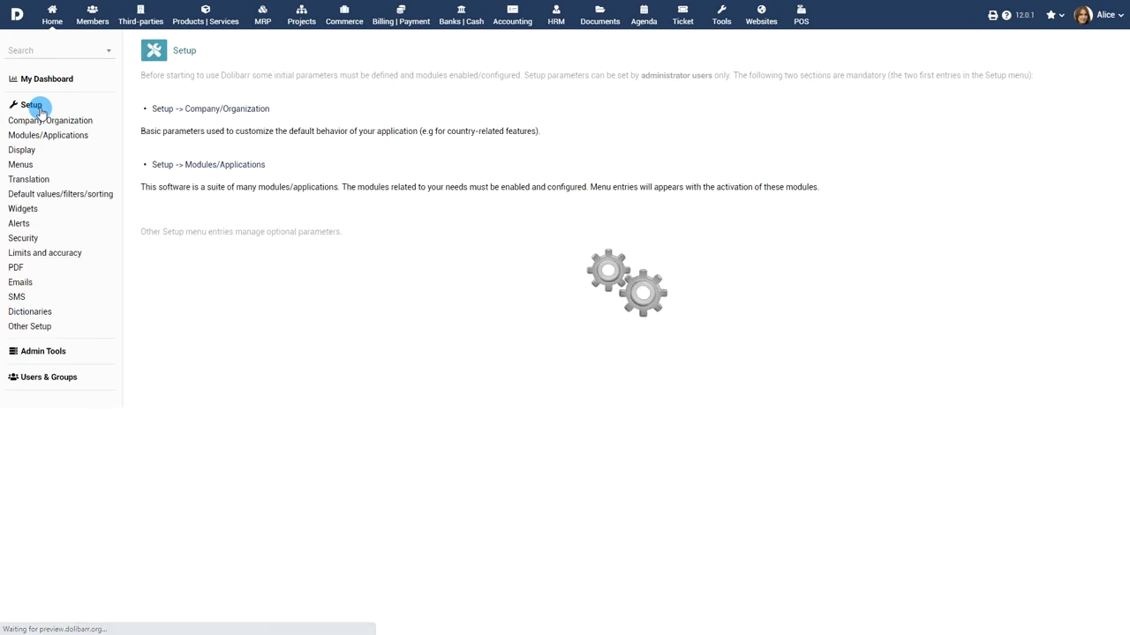
left_click(48, 135)
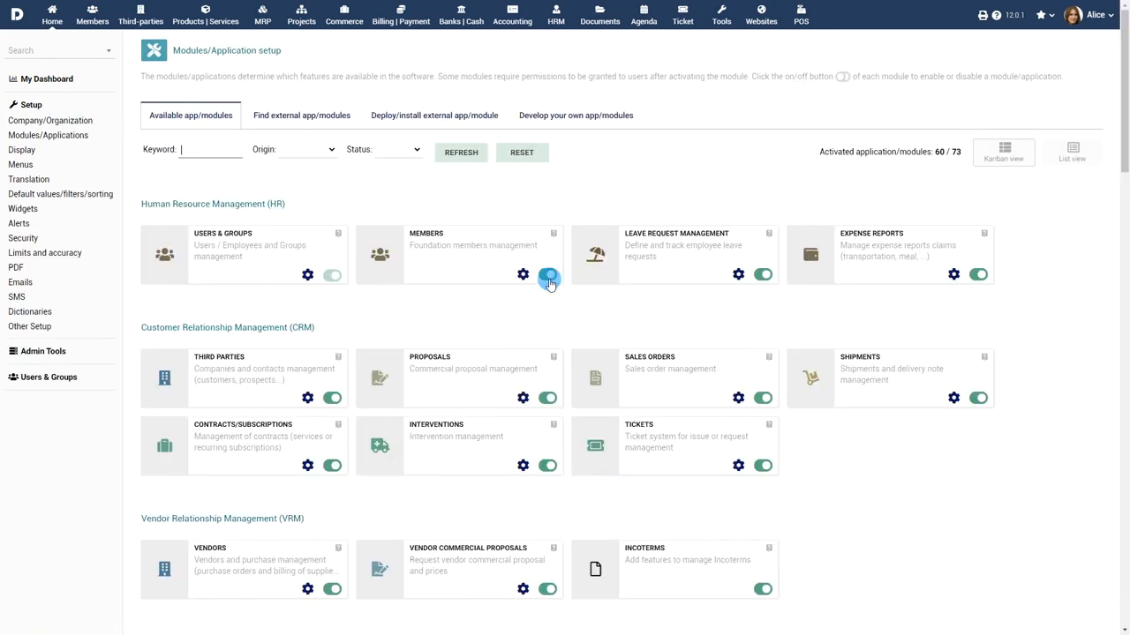
scroll("down", 3)
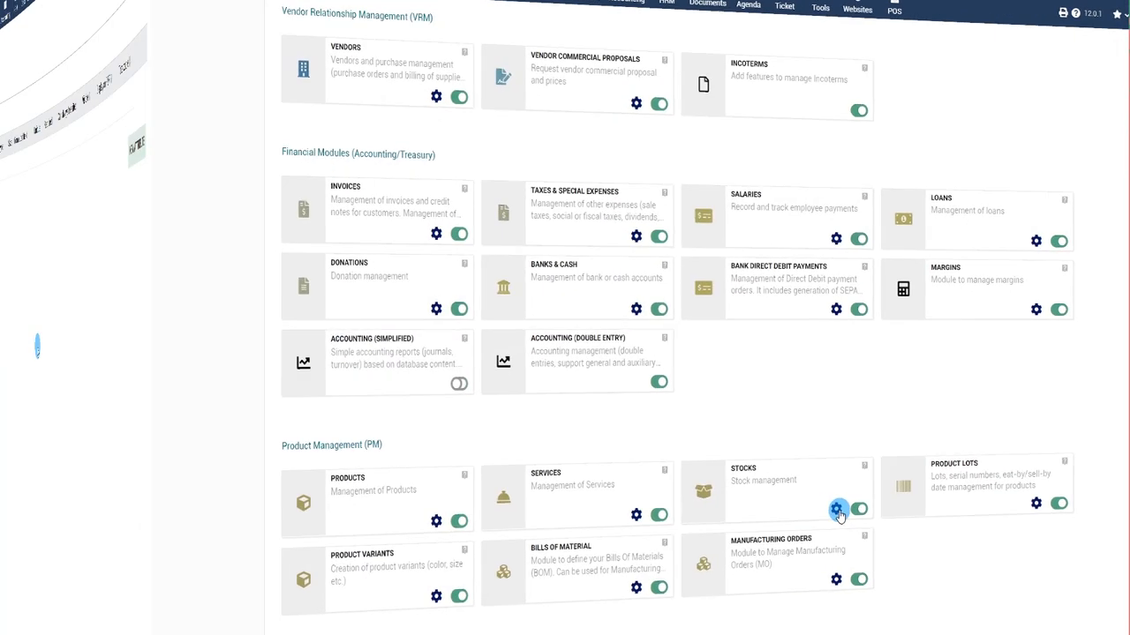
left_click(837, 509)
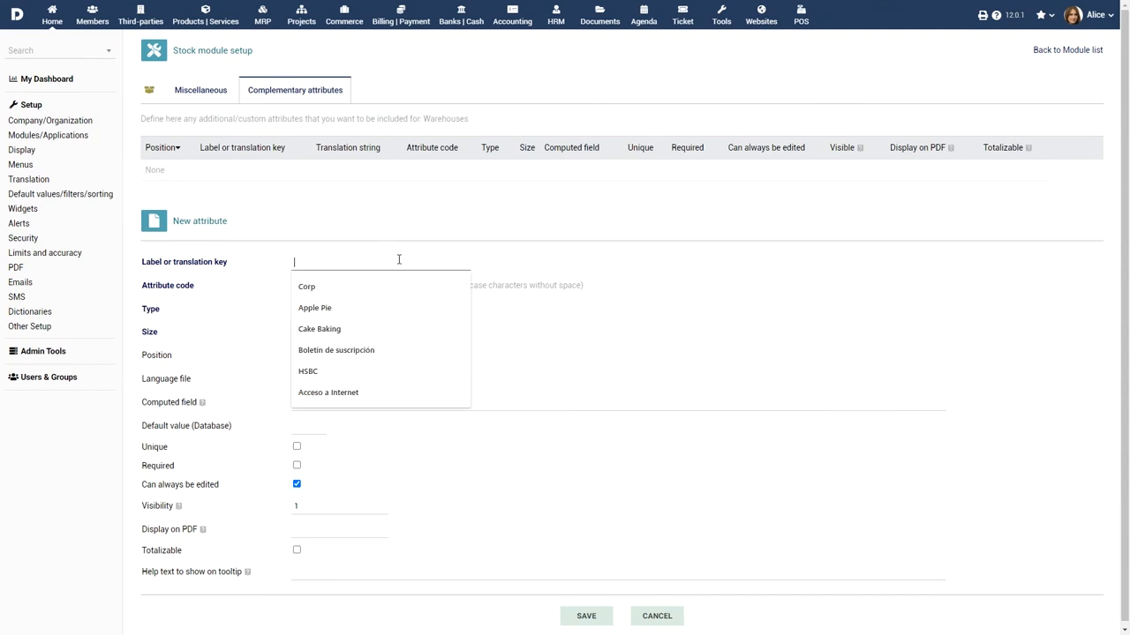
type("Imported")
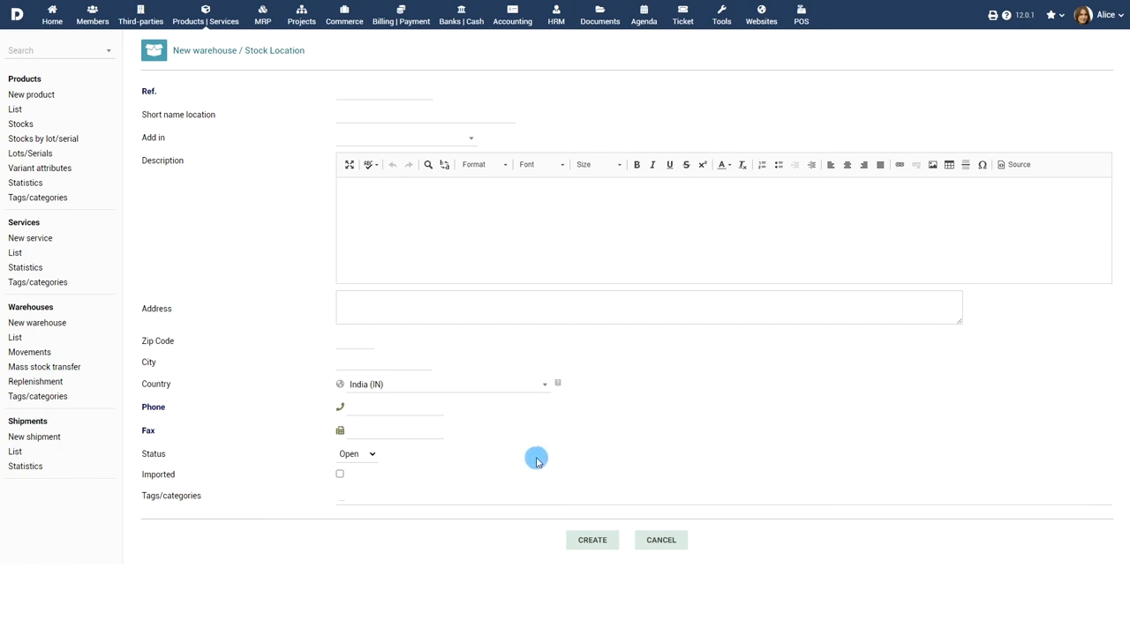
mouse_move(556, 482)
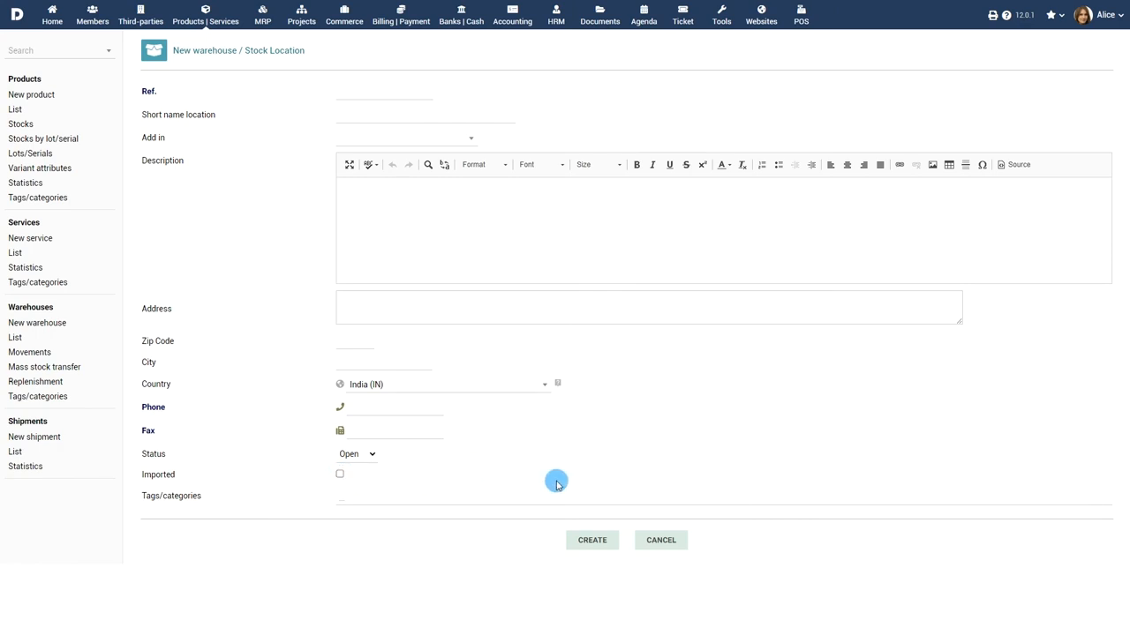